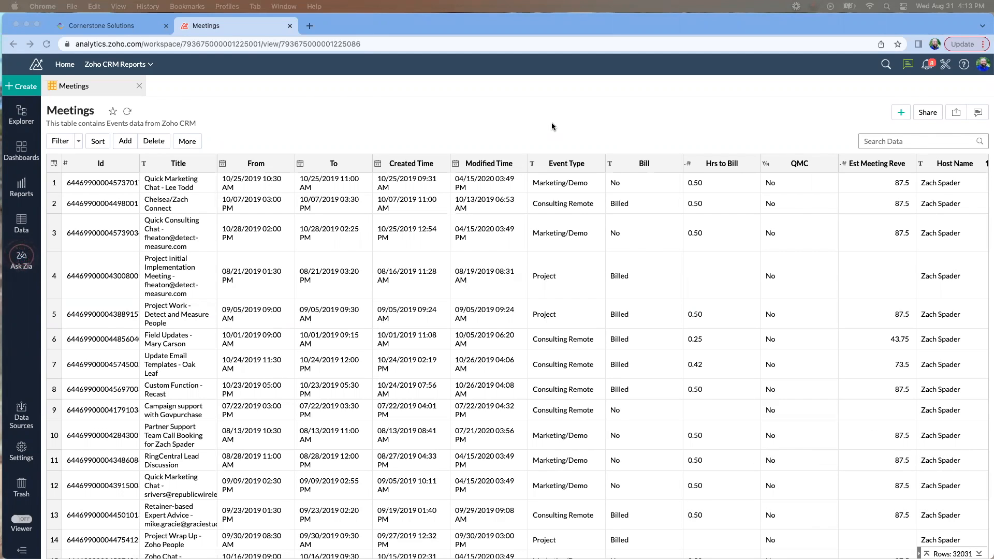
pyautogui.moveTo(477, 124)
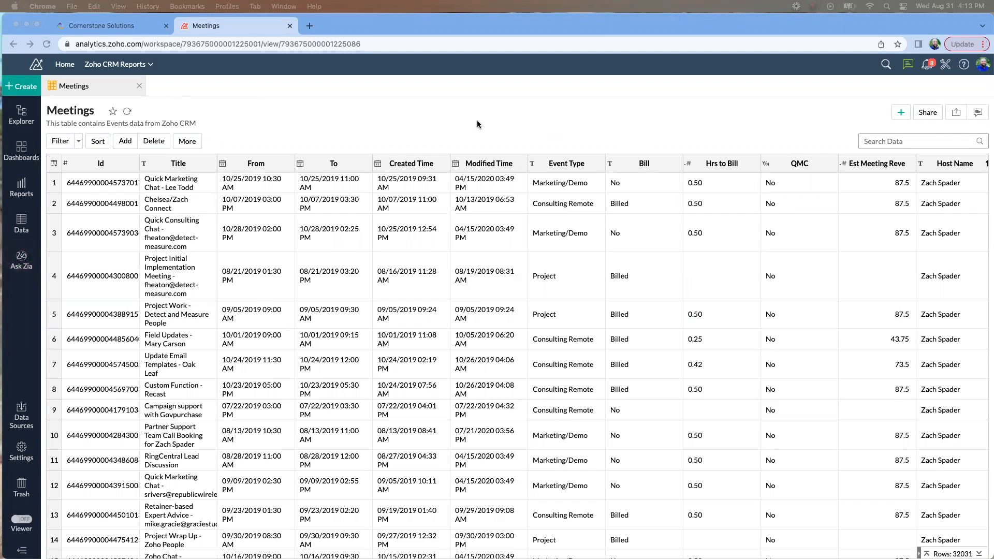
pyautogui.moveTo(284, 133)
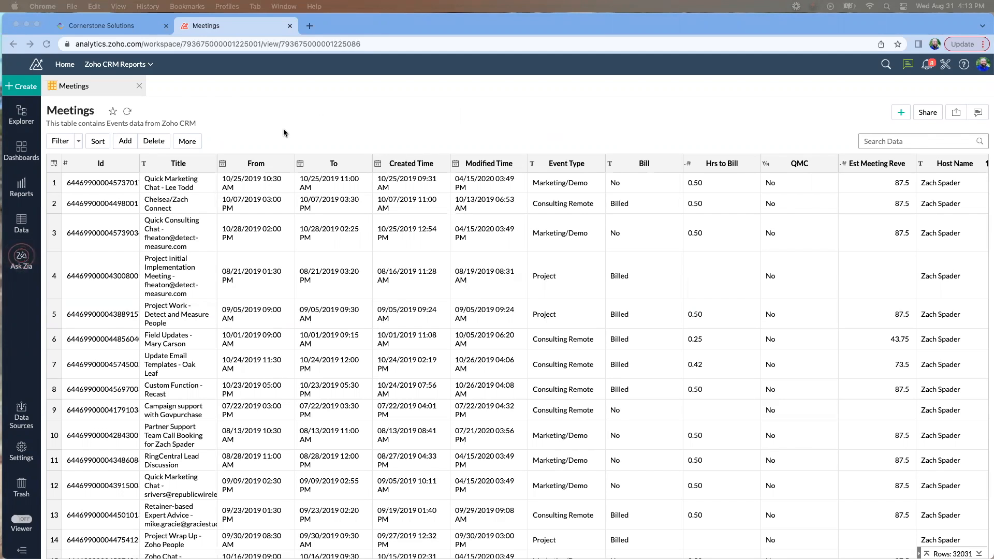
pyautogui.moveTo(10, 420)
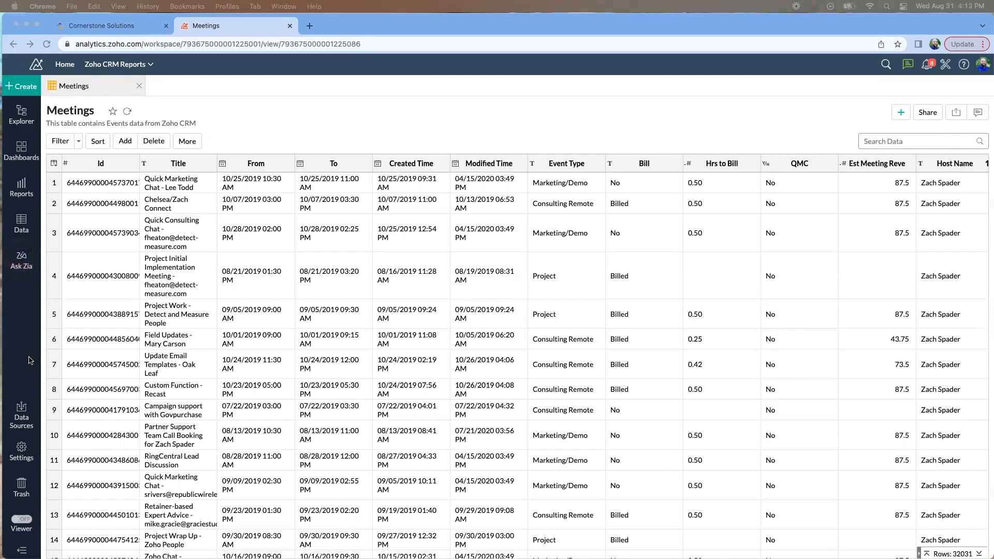
pyautogui.moveTo(38, 302)
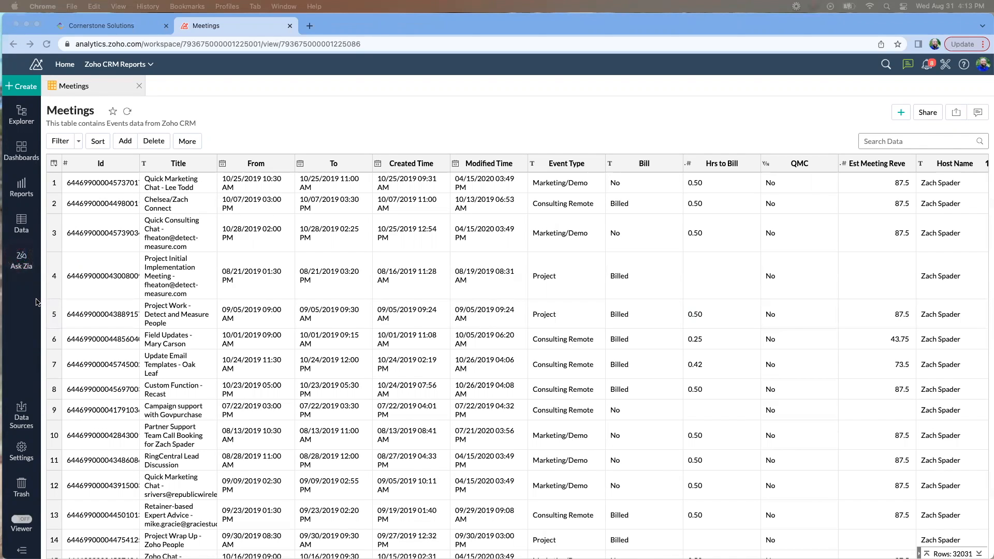
pyautogui.moveTo(37, 224)
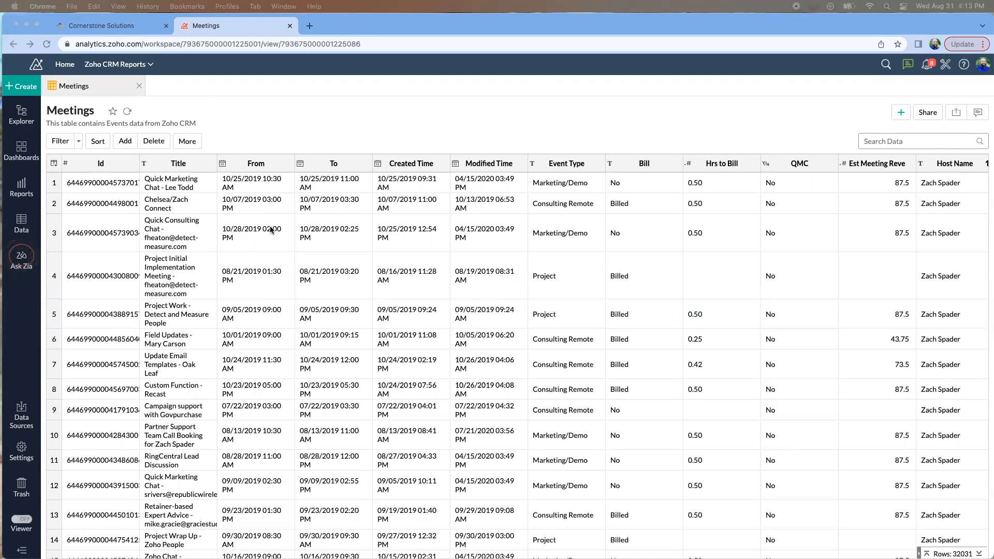
pyautogui.moveTo(324, 128)
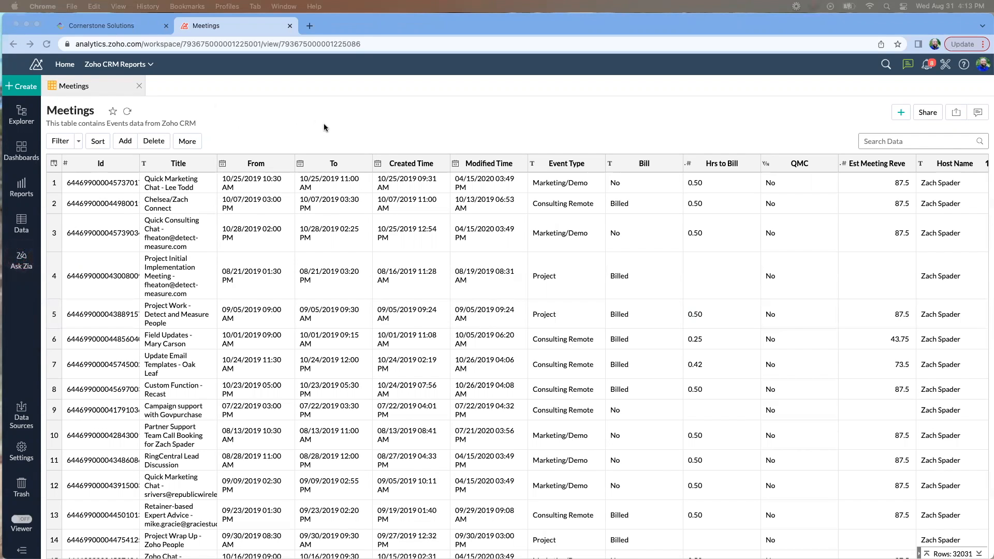
pyautogui.moveTo(351, 136)
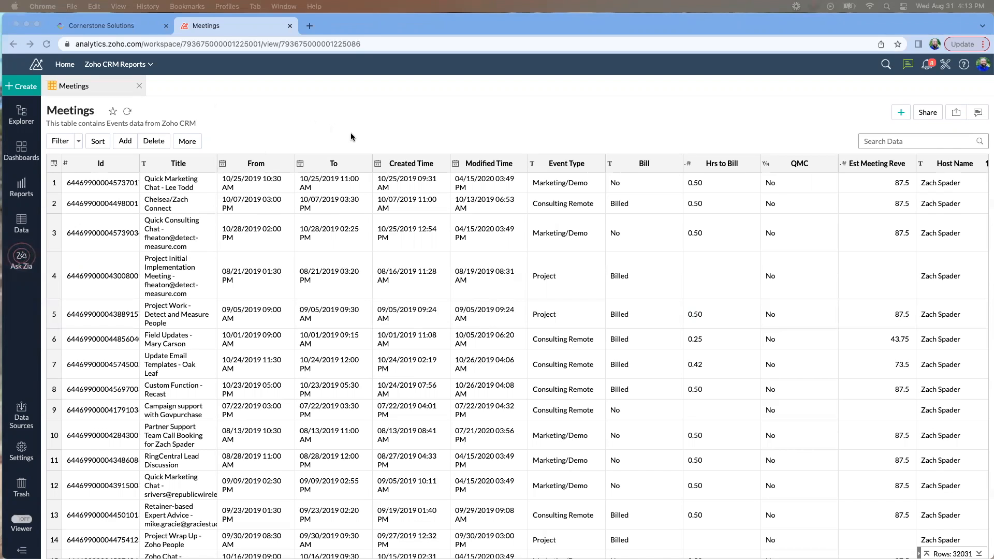
pyautogui.moveTo(311, 117)
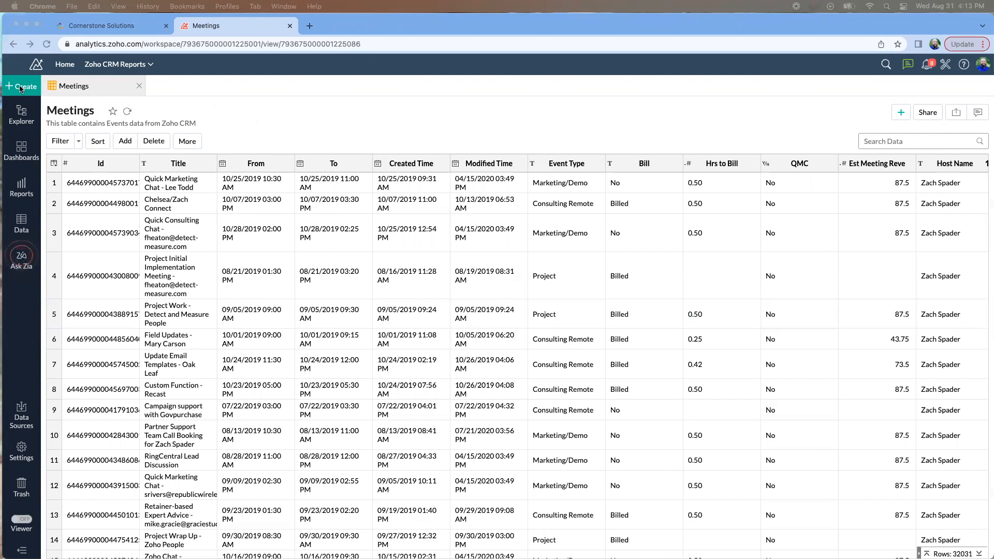
# Step: Create a new Query Table from the + Create menu, loading the sample Accounts SELECT query
pyautogui.click(20, 86)
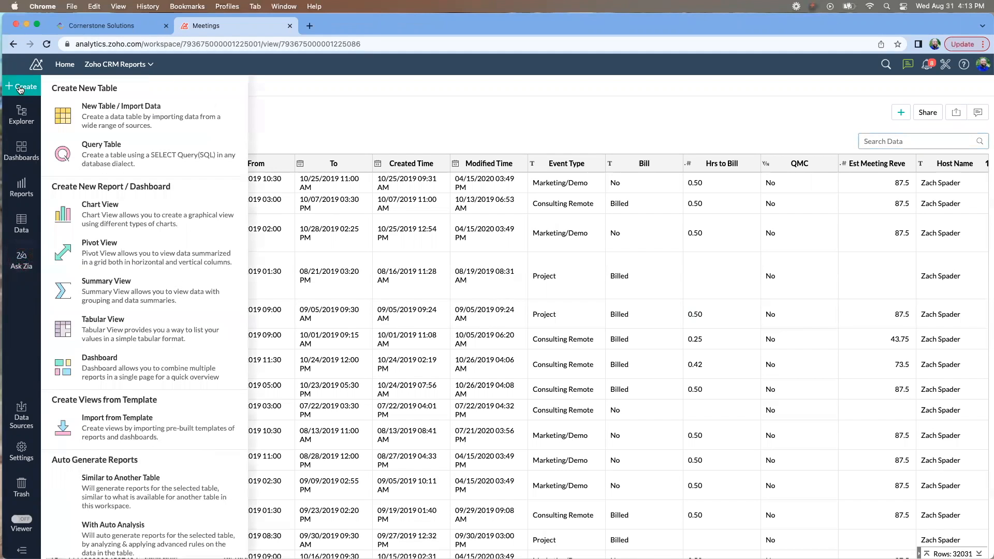
pyautogui.moveTo(99, 155)
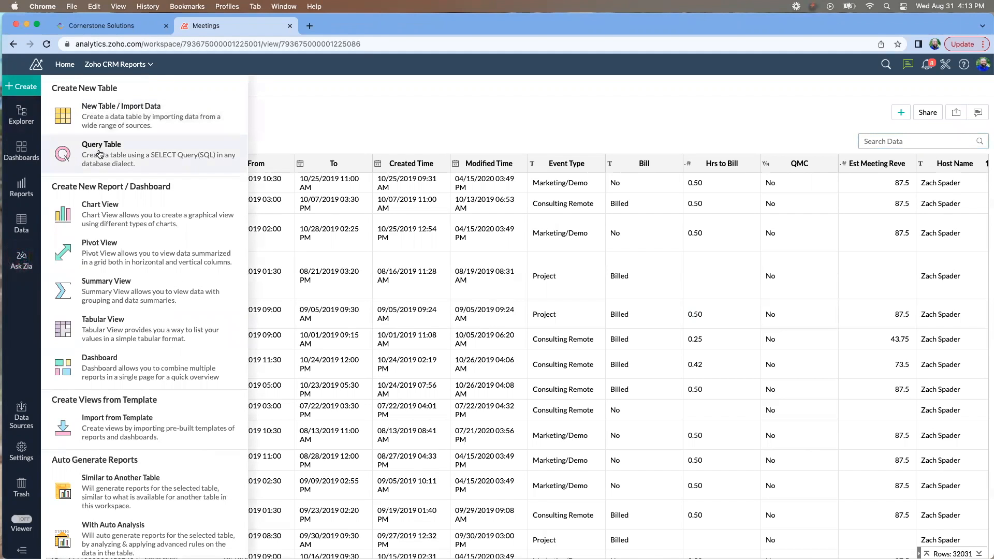
pyautogui.click(101, 144)
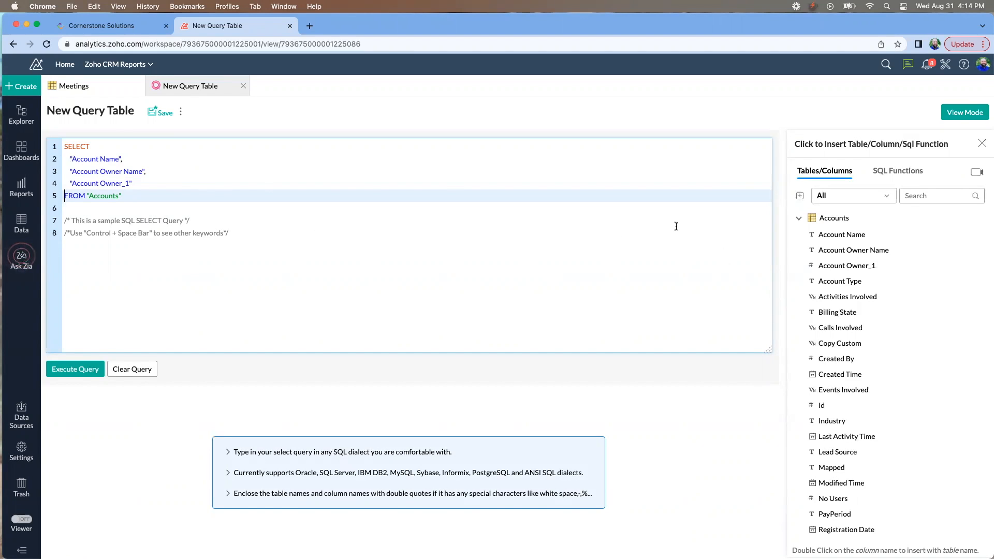
pyautogui.moveTo(848, 297)
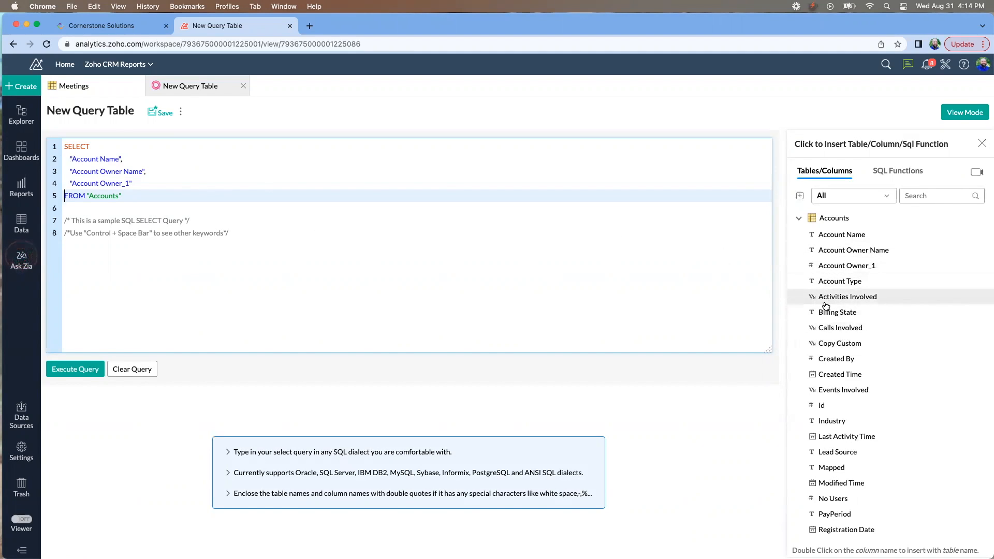
# Step: Collapse the Accounts column list and bring the Meetings table into view in the reference panel
pyautogui.click(798, 218)
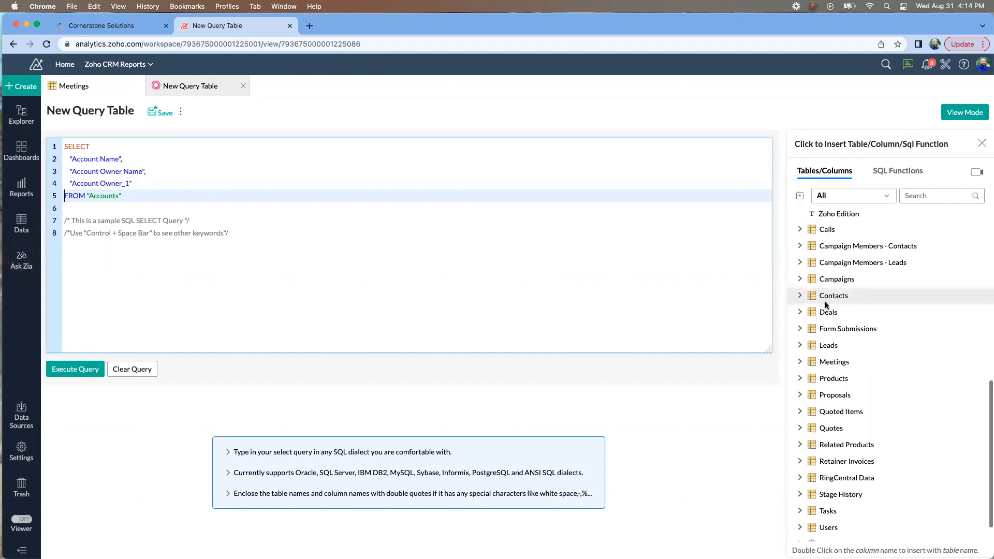
pyautogui.scroll(-3)
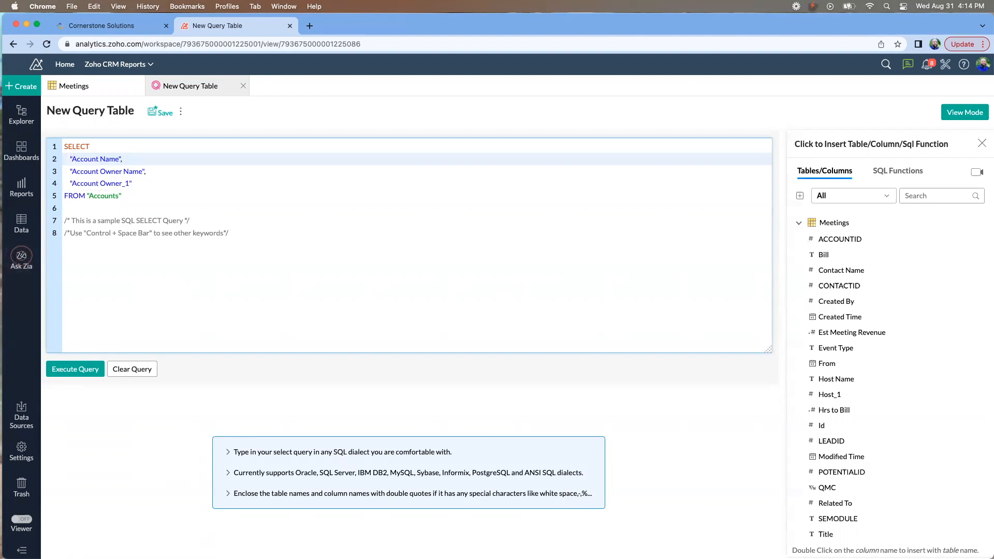
# Step: Replace the Accounts columns with Meetings columns such as Event Type and Hrs to Bill, removing leftover Account Owner_1
pyautogui.doubleClick(95, 159)
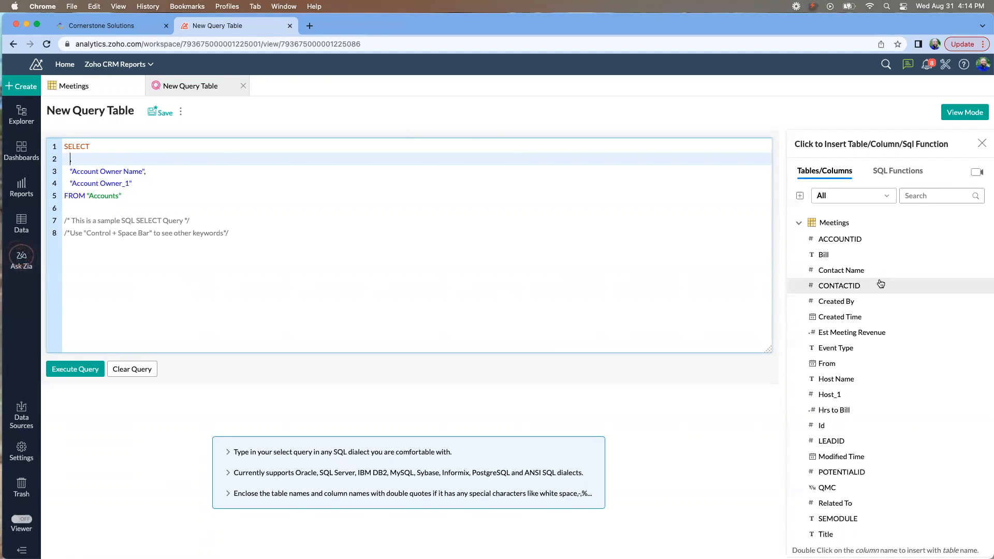
pyautogui.moveTo(835, 410)
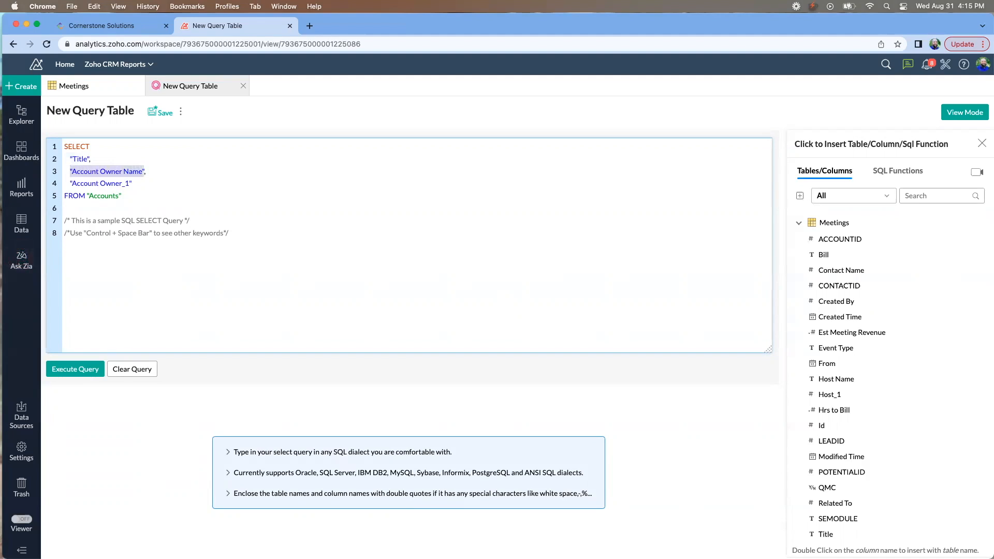
pyautogui.press('Delete')
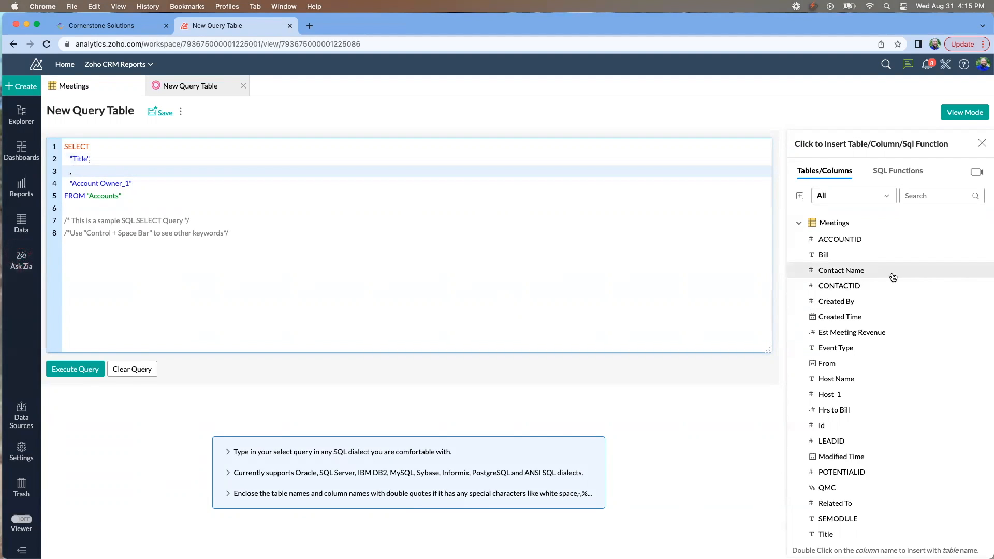
pyautogui.moveTo(835, 348)
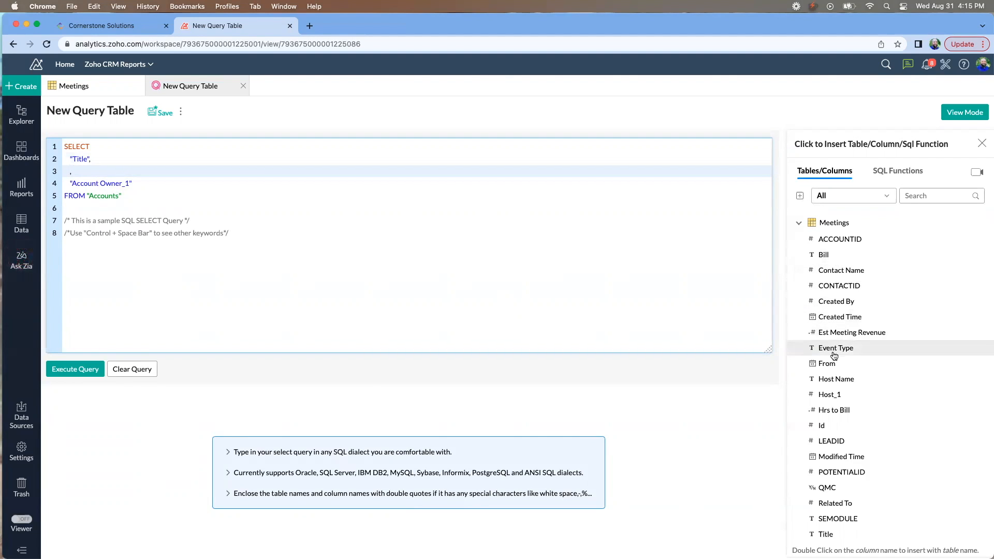
pyautogui.doubleClick(836, 347)
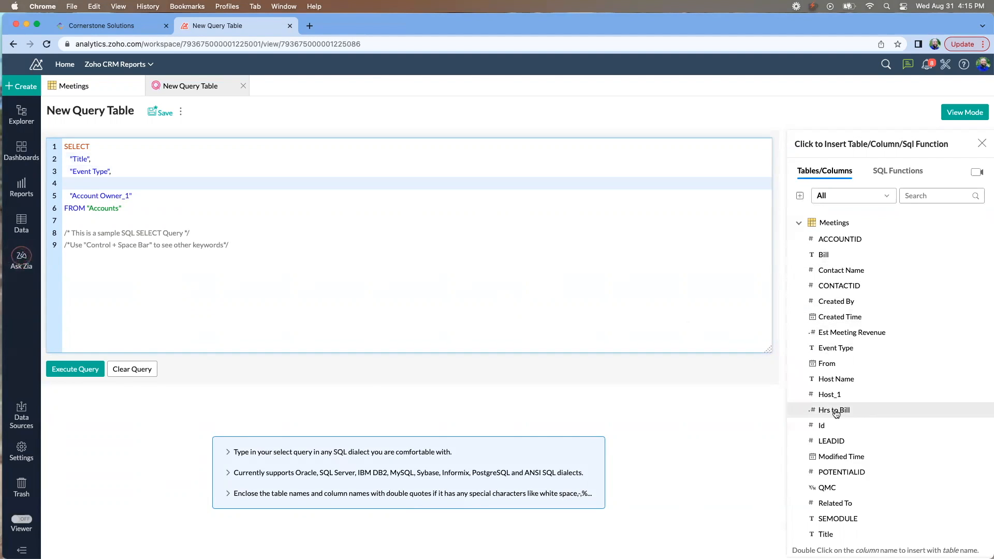
pyautogui.doubleClick(833, 410)
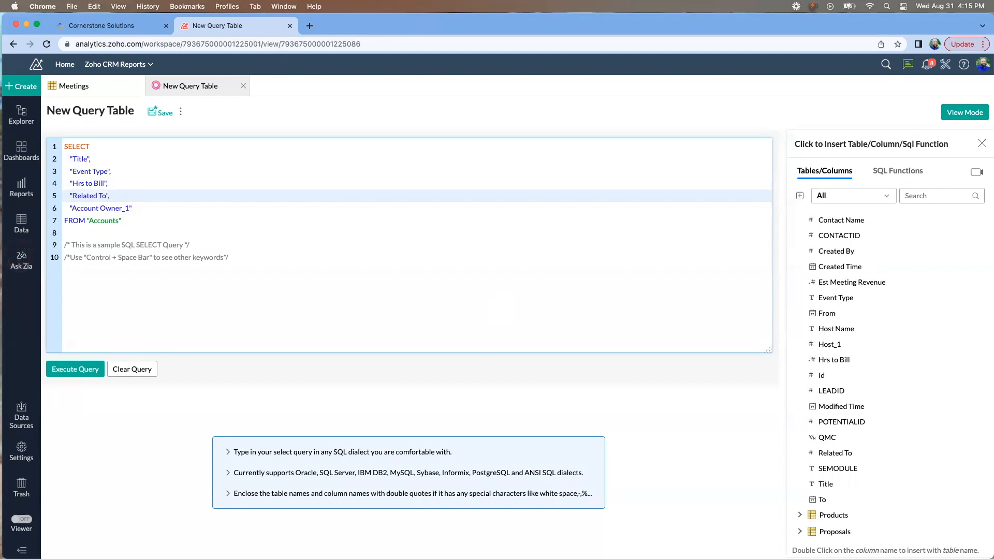
pyautogui.click(72, 208)
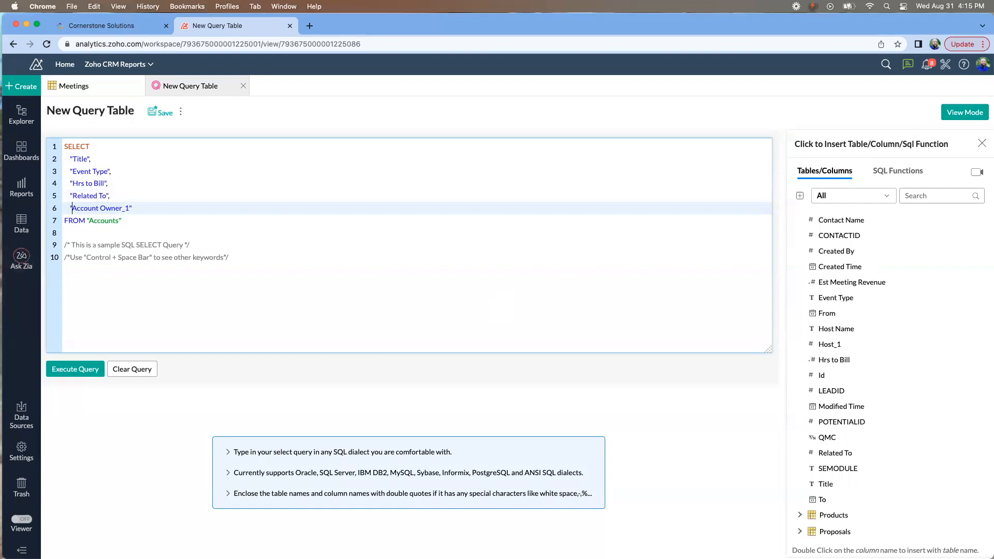
pyautogui.press('backspace')
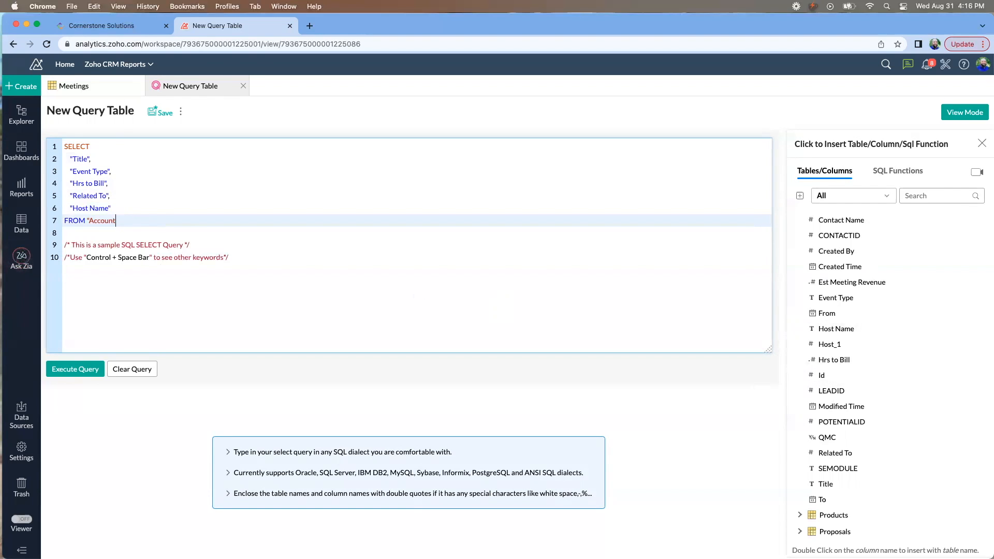
pyautogui.press('backspace')
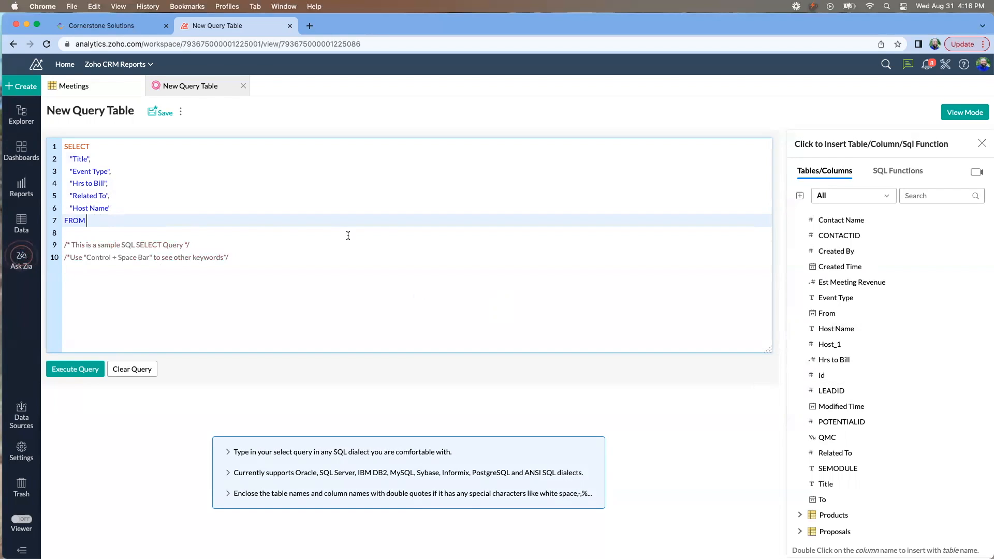
pyautogui.moveTo(839, 266)
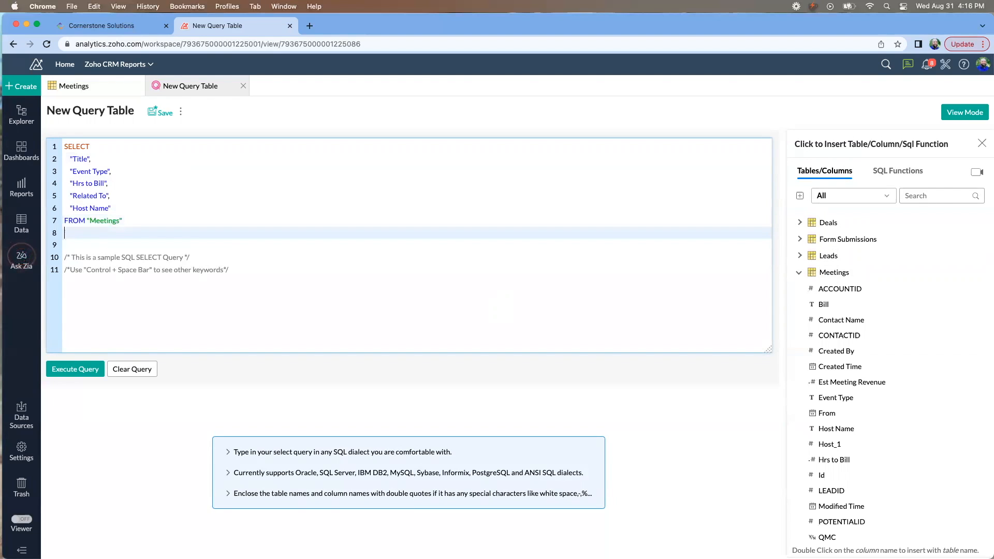
pyautogui.write('WH')
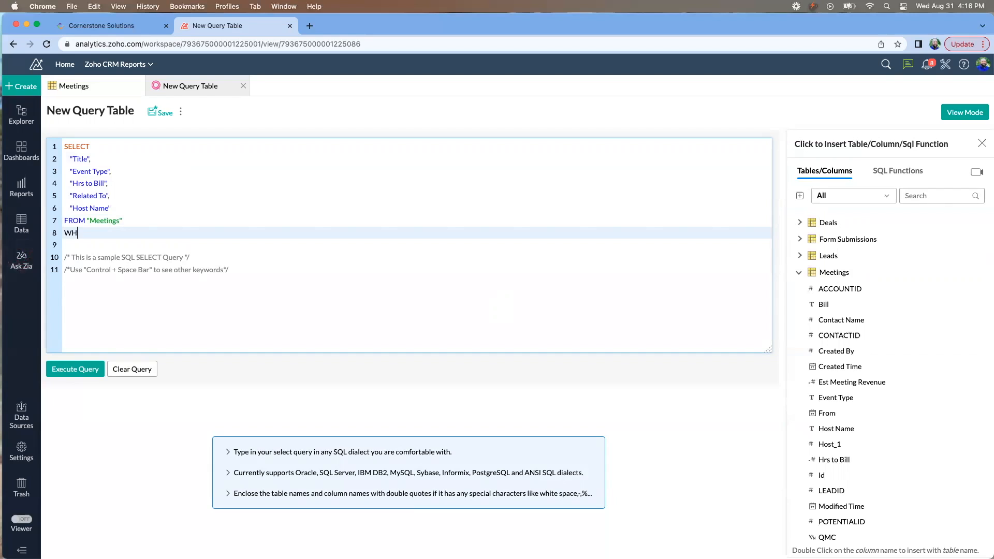
pyautogui.write('ERE')
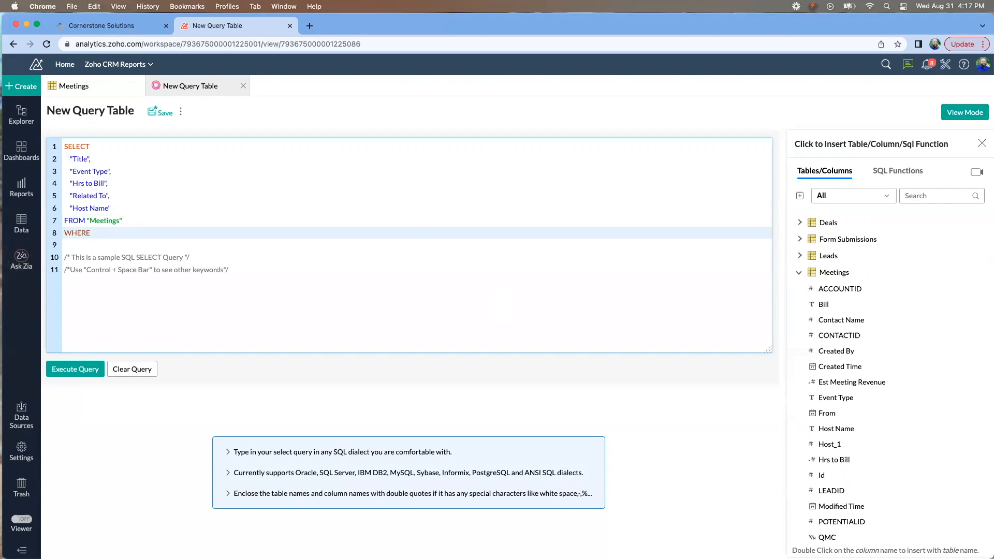
pyautogui.moveTo(851, 382)
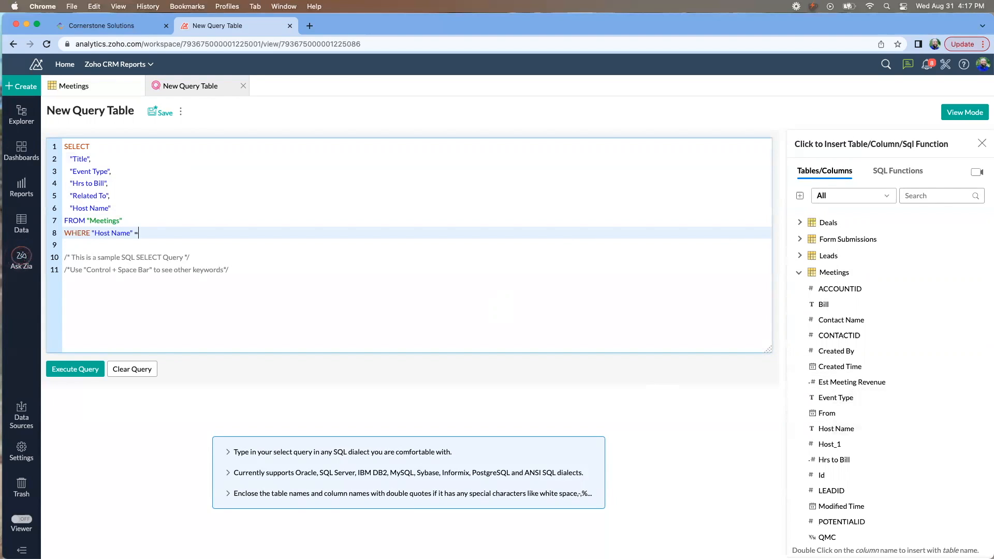
pyautogui.write('"Jason Grogan')
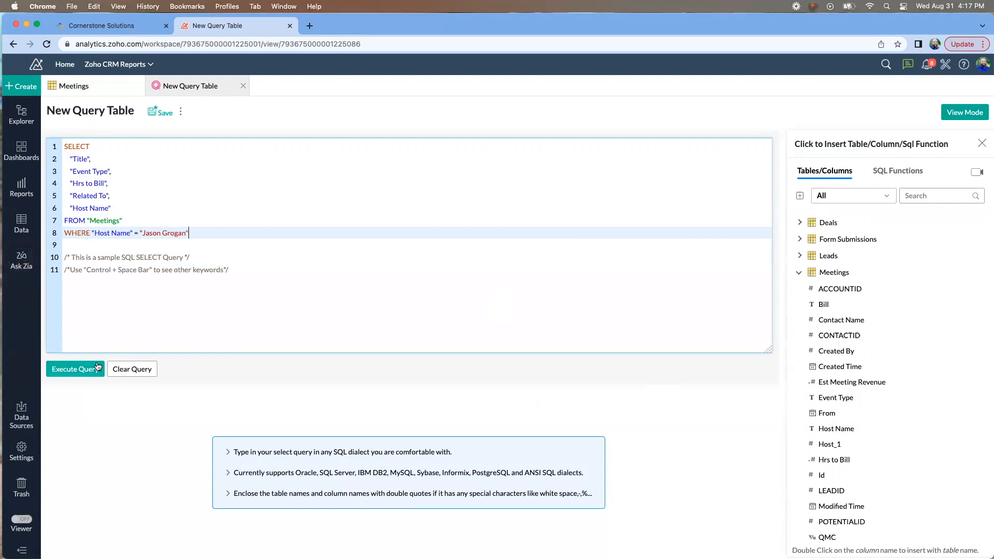
# Step: Run the filtered query, add Est Meeting Revenue and rerun it, then begin renaming the table
pyautogui.click(74, 369)
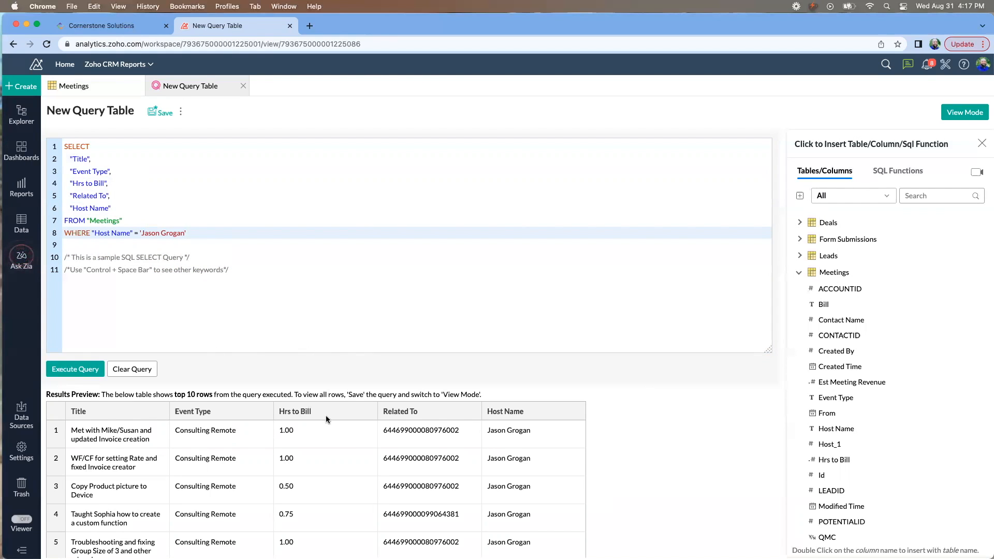
pyautogui.moveTo(335, 443)
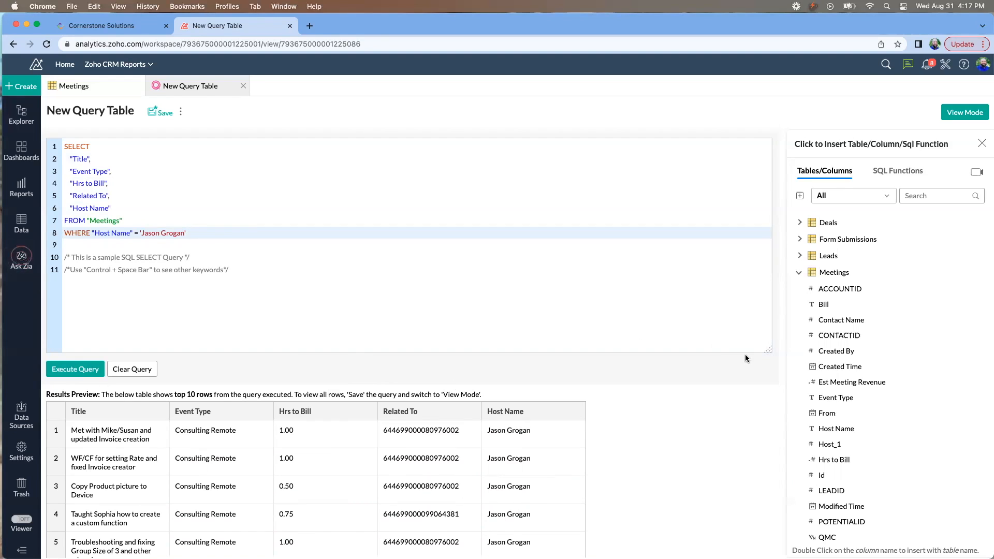
pyautogui.moveTo(852, 382)
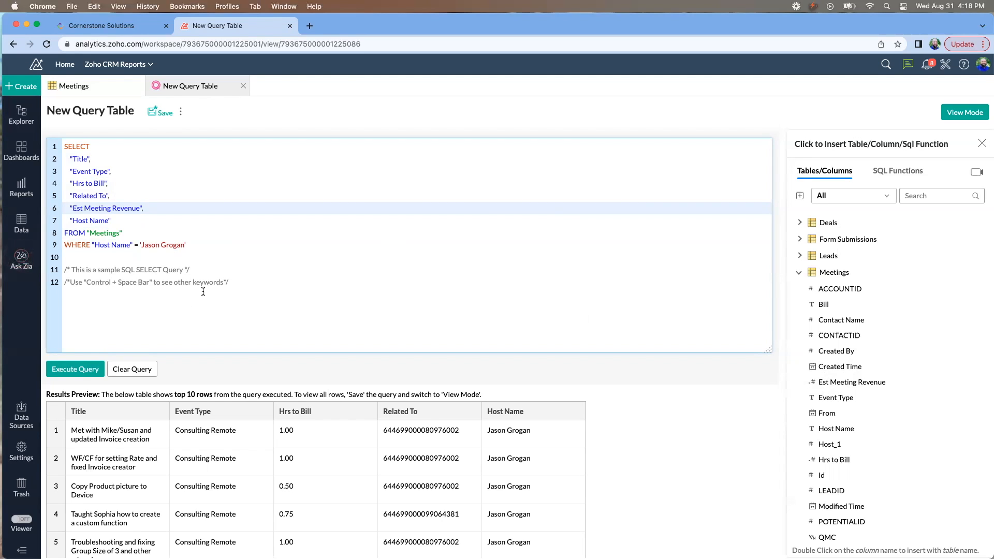
pyautogui.click(74, 368)
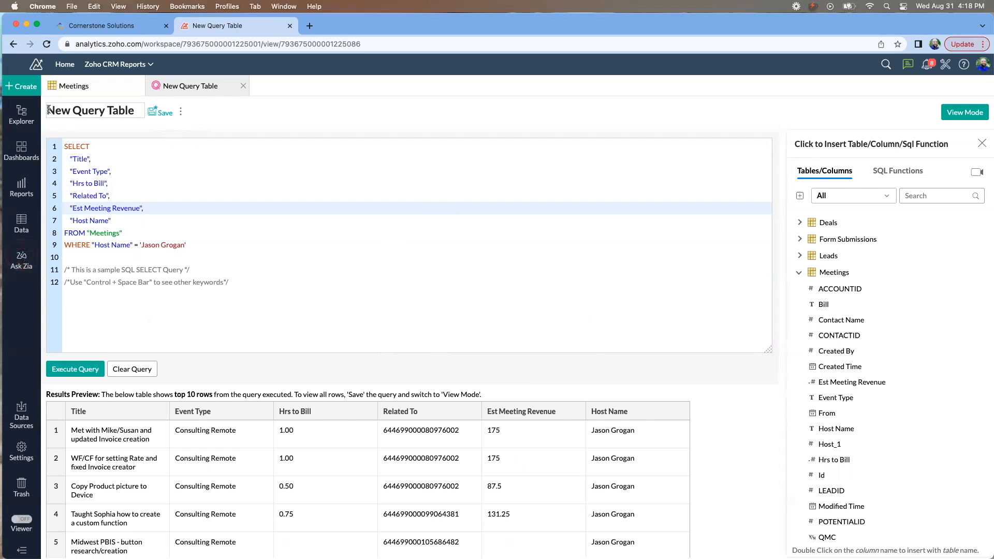
pyautogui.click(95, 111)
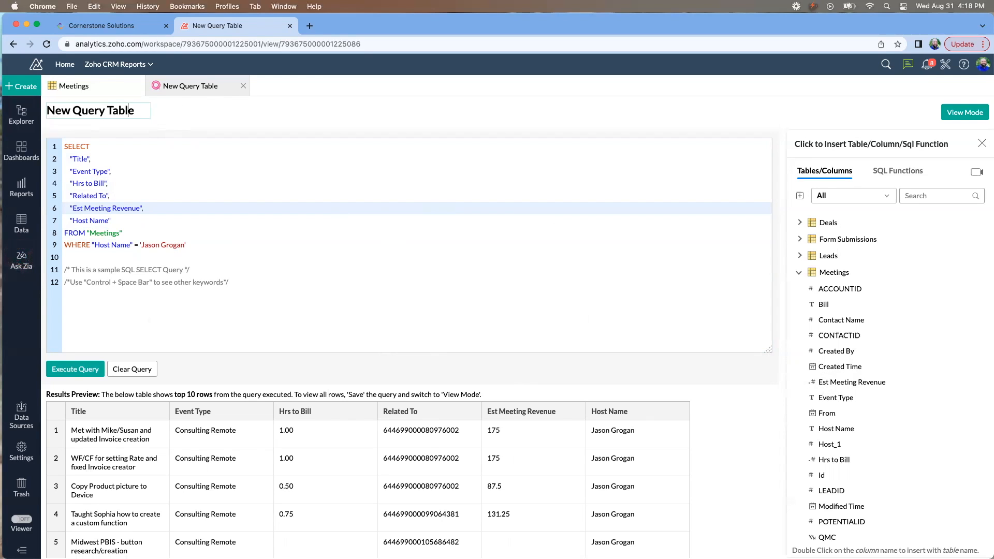
# Step: Name the table Jason Meetings Query Table and save it in Zoho CRM Modules (Data)
pyautogui.write('Jason Meetings')
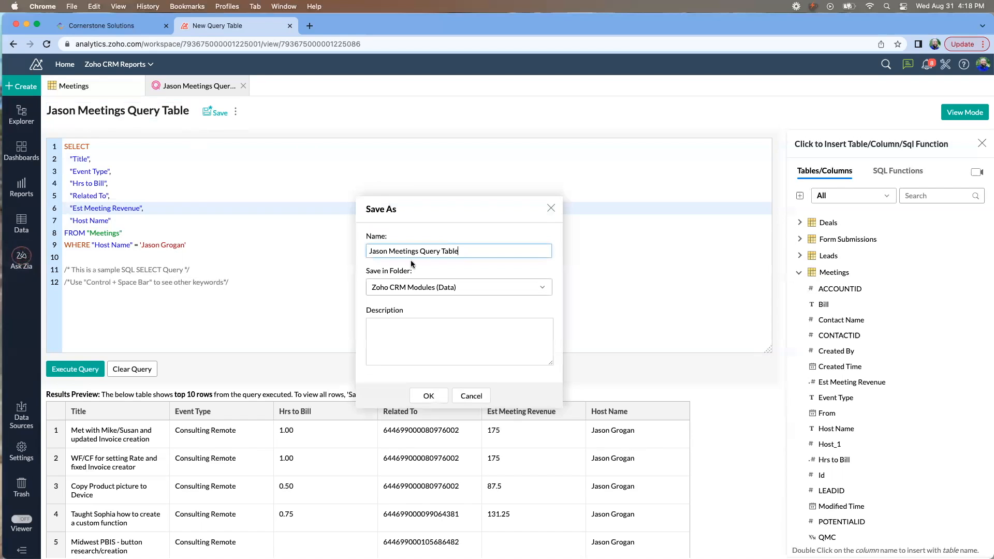
pyautogui.click(428, 396)
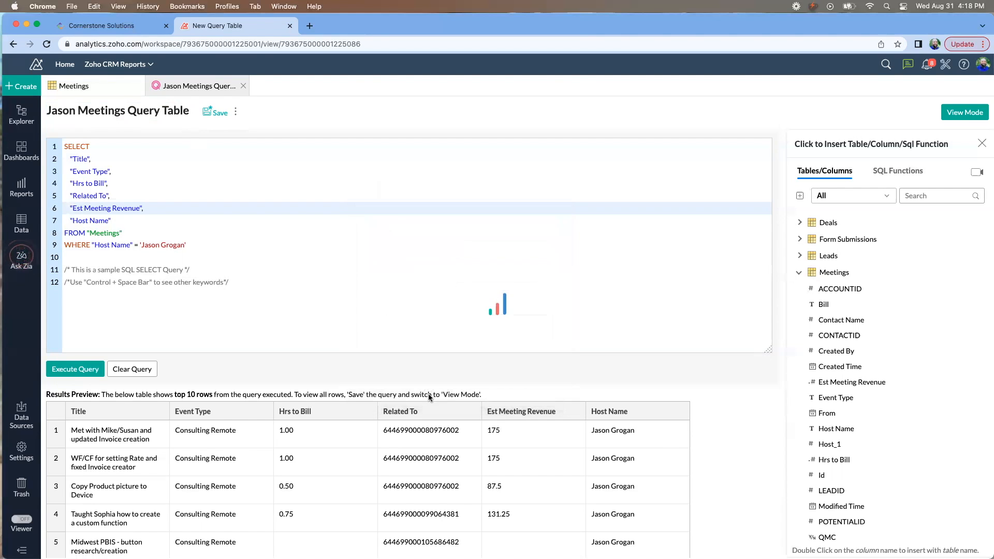
pyautogui.click(220, 112)
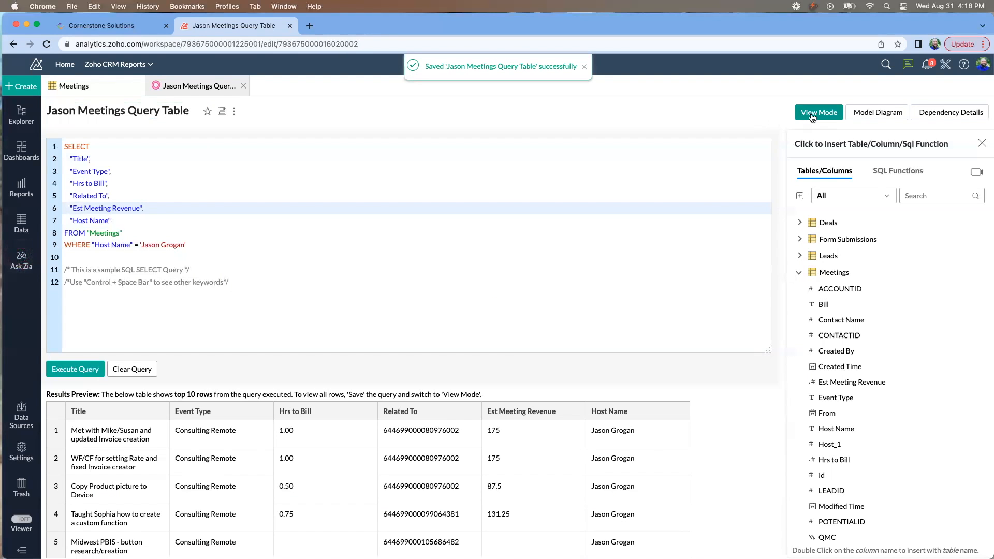
pyautogui.click(818, 112)
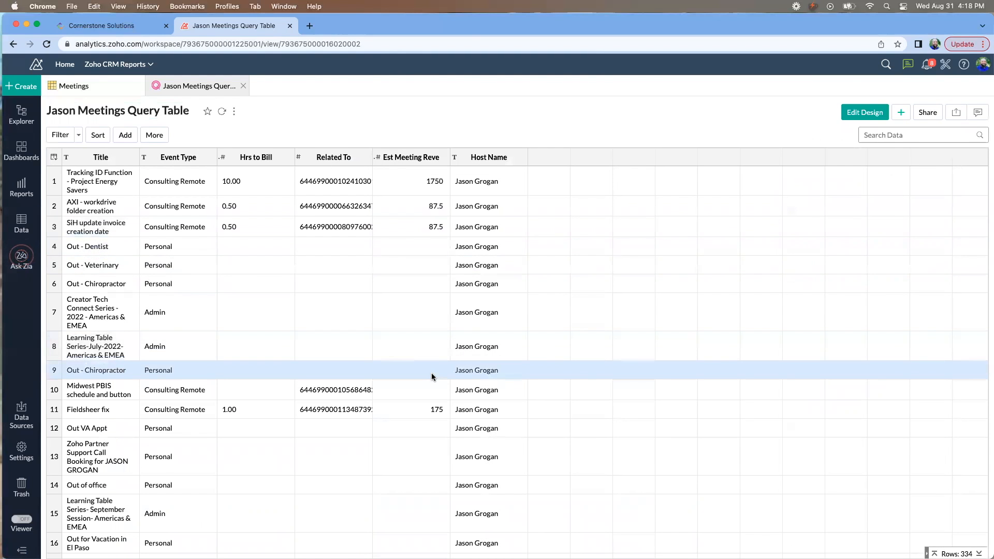
pyautogui.scroll(-3)
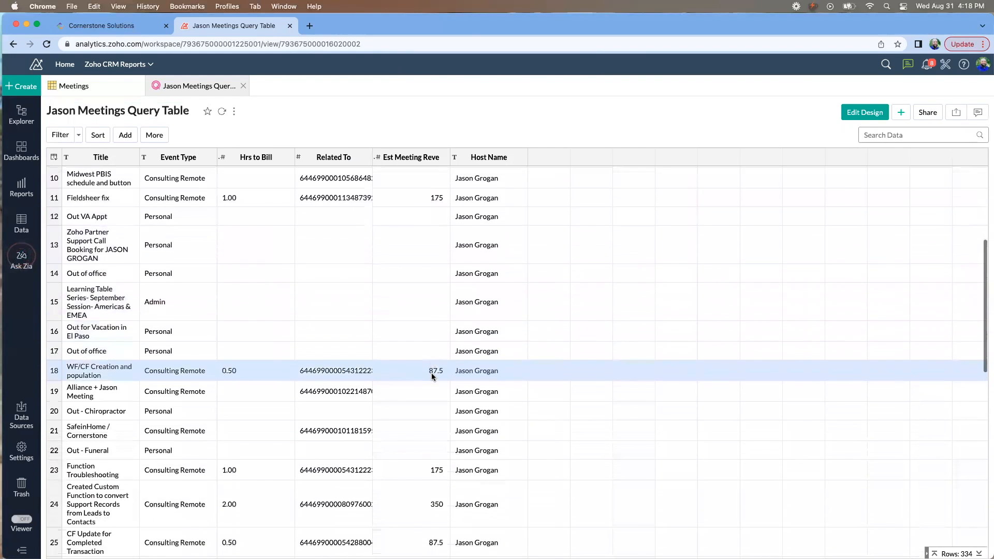
pyautogui.scroll(-3)
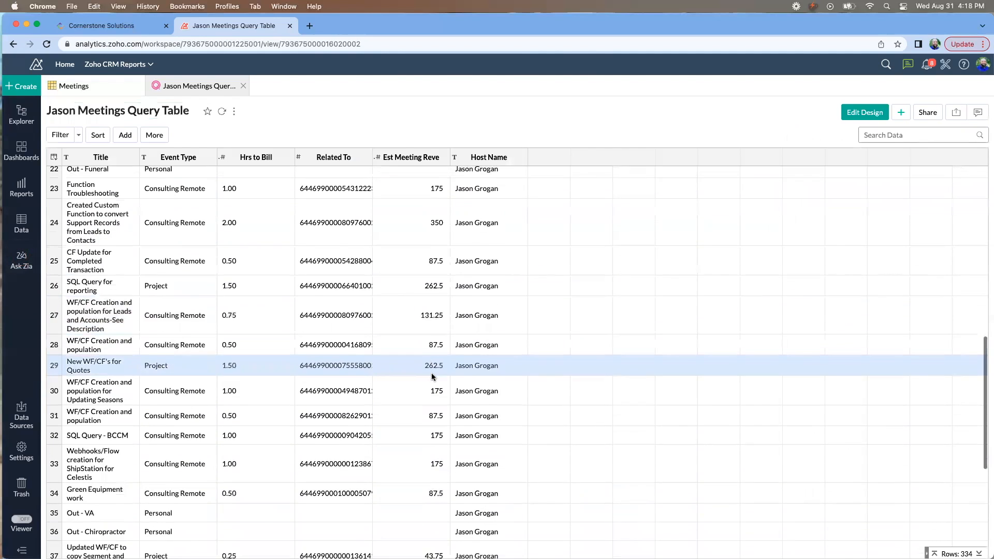
pyautogui.scroll(3)
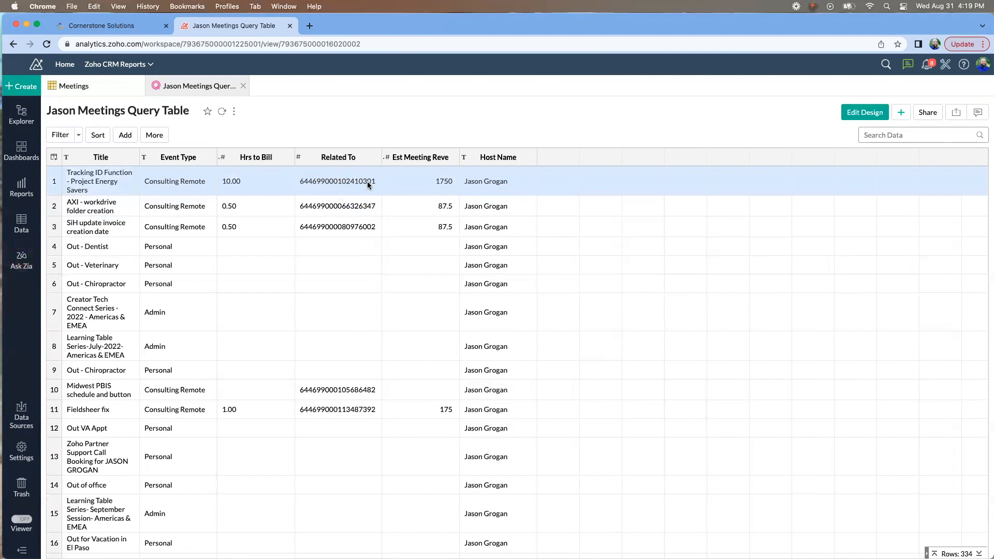
pyautogui.moveTo(318, 179)
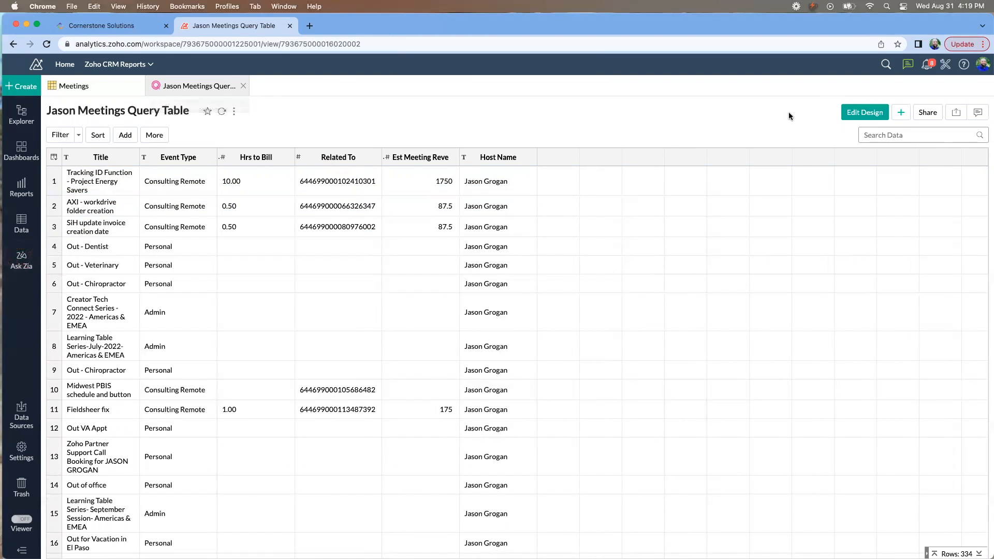
# Step: Return to Edit Design, then open the Contacts table and step through several of its rows
pyautogui.click(863, 112)
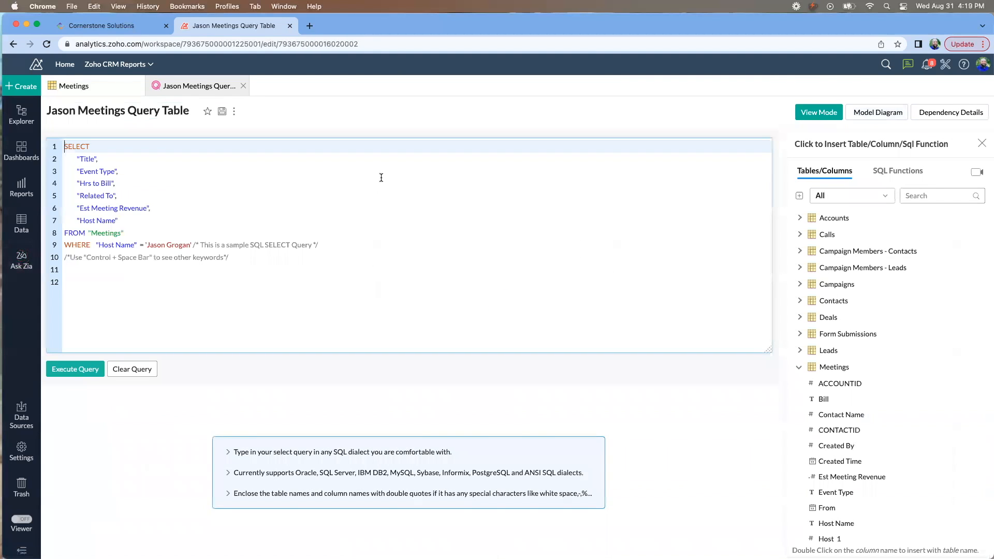
pyautogui.moveTo(21, 224)
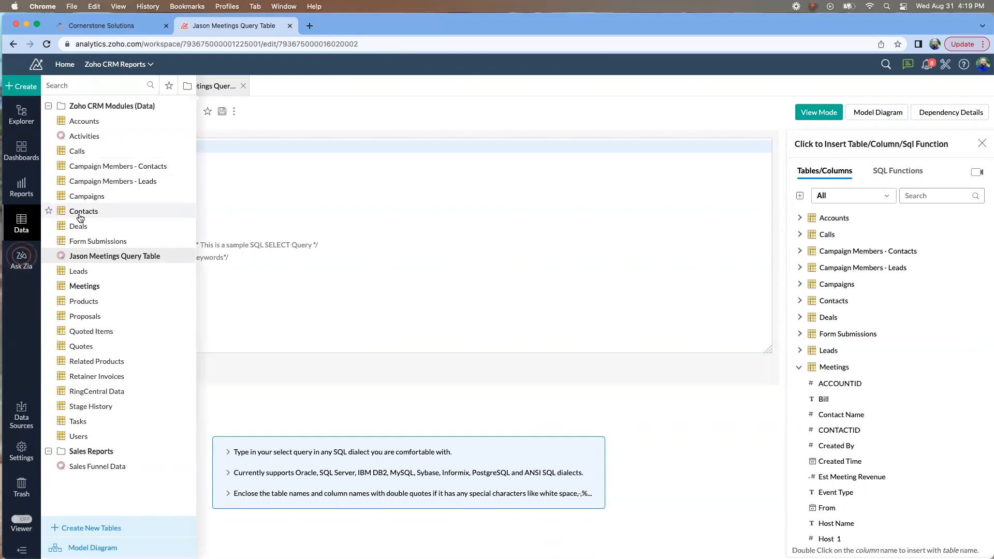
pyautogui.doubleClick(84, 211)
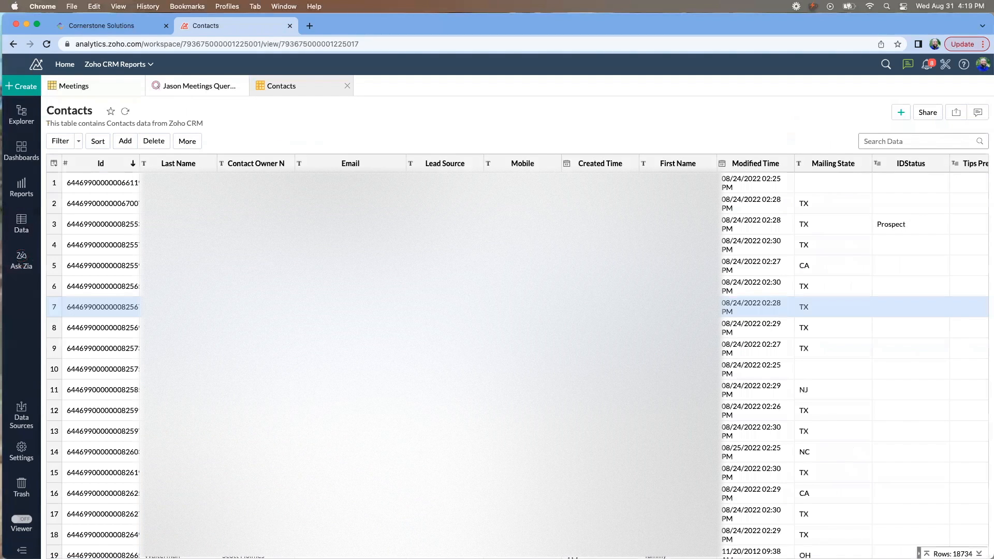
pyautogui.click(119, 265)
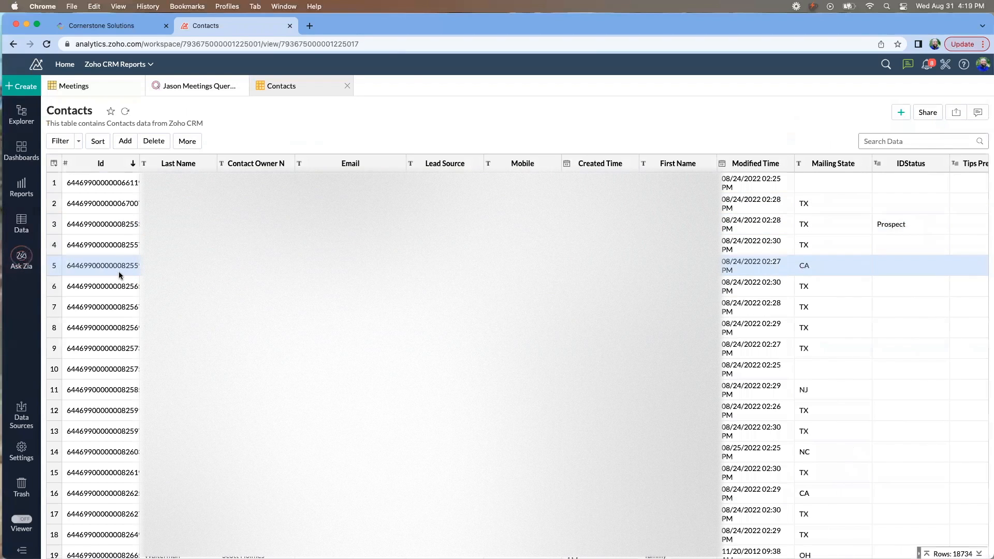
pyautogui.click(101, 182)
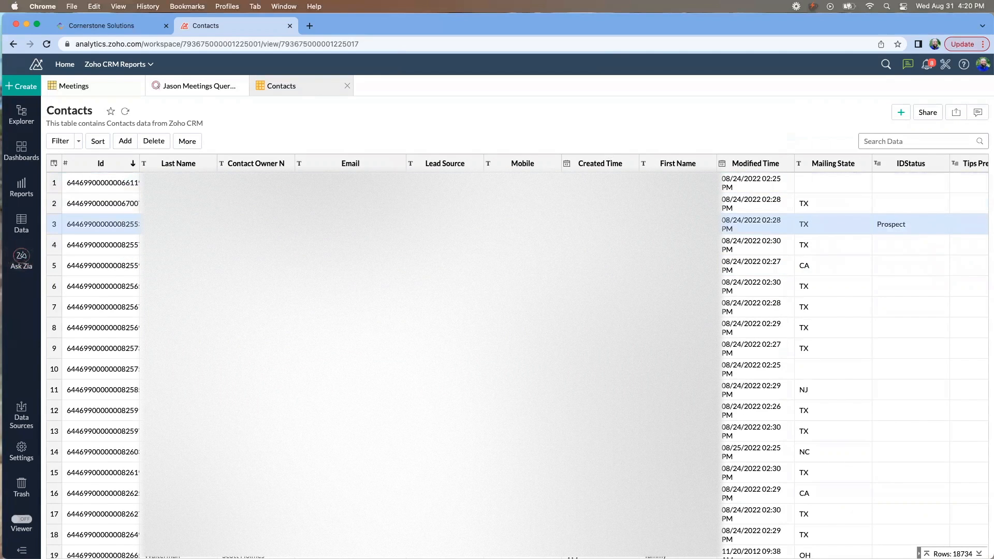
pyautogui.click(102, 203)
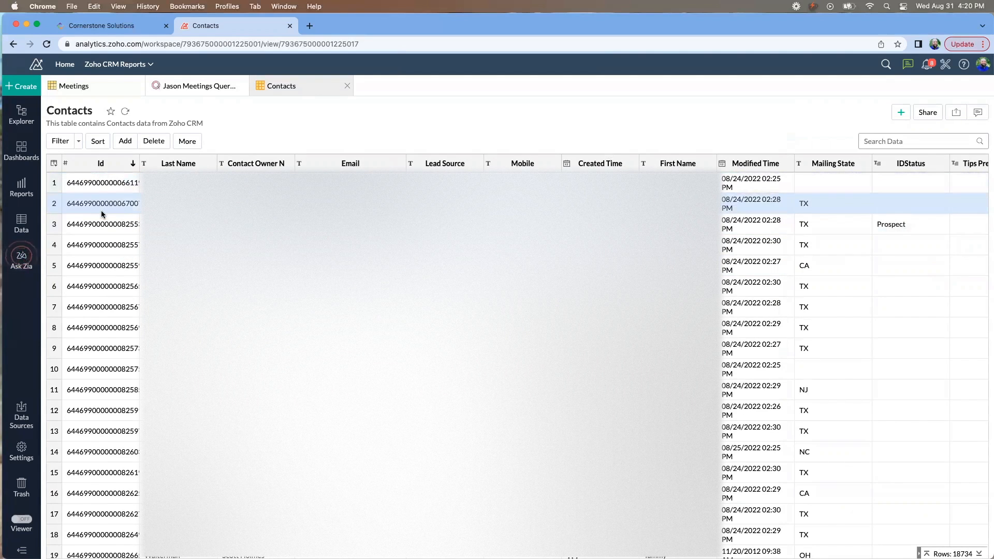
pyautogui.click(102, 223)
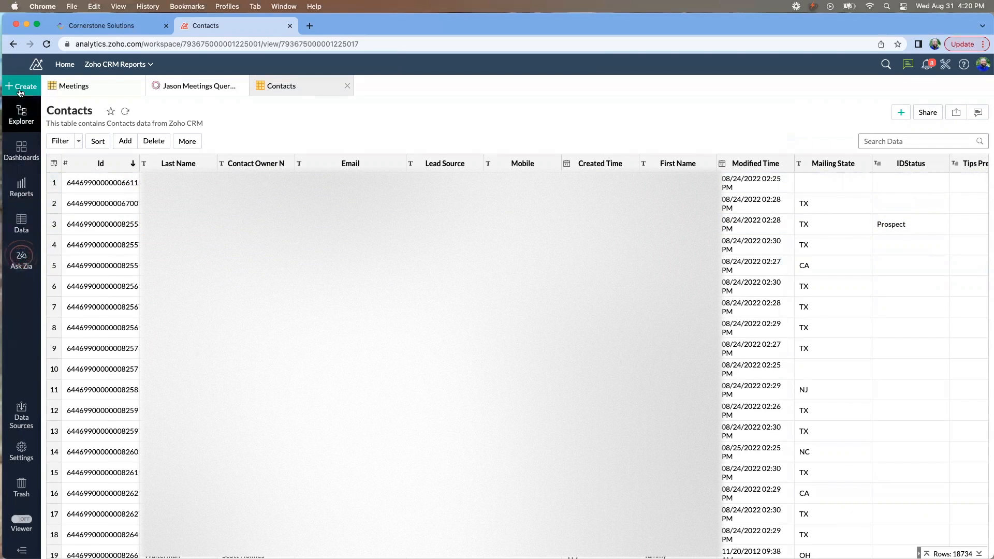
# Step: Create another new Query Table and scroll the reference panel to the Contacts columns
pyautogui.click(21, 86)
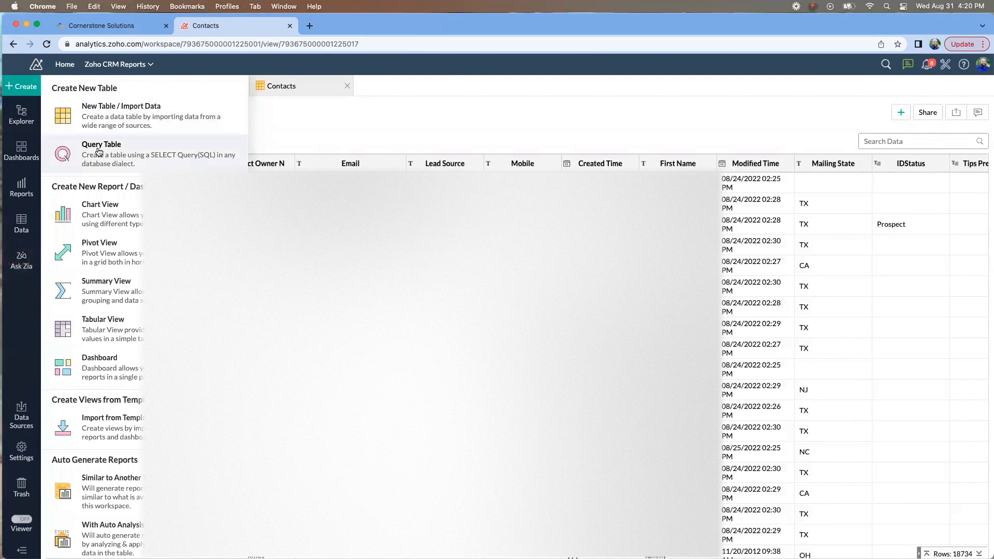
pyautogui.click(100, 155)
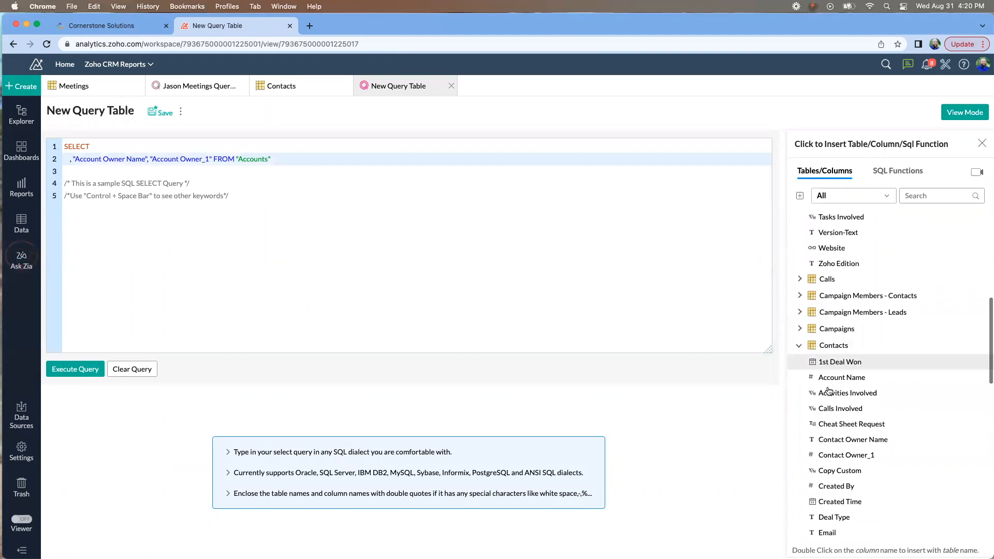
pyautogui.scroll(-3)
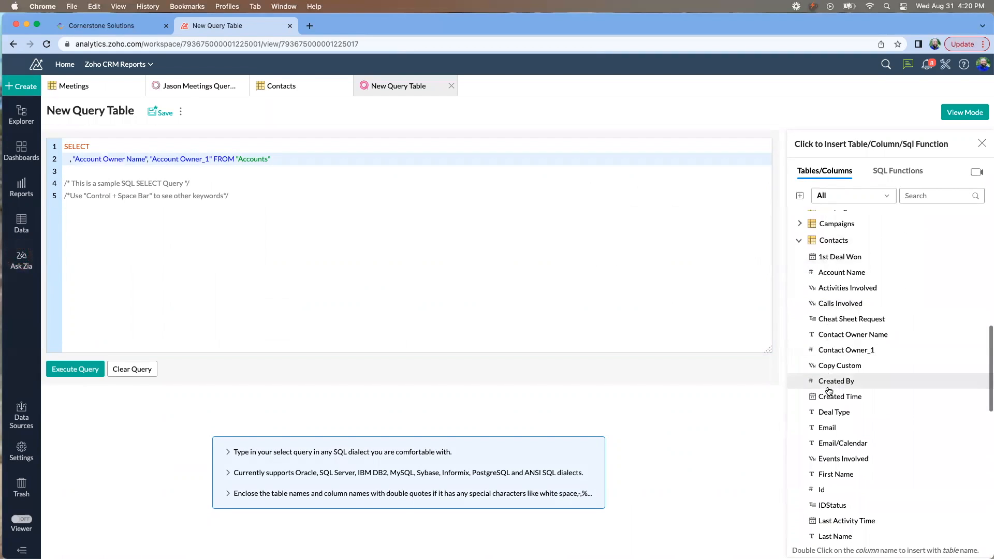
pyautogui.scroll(-3)
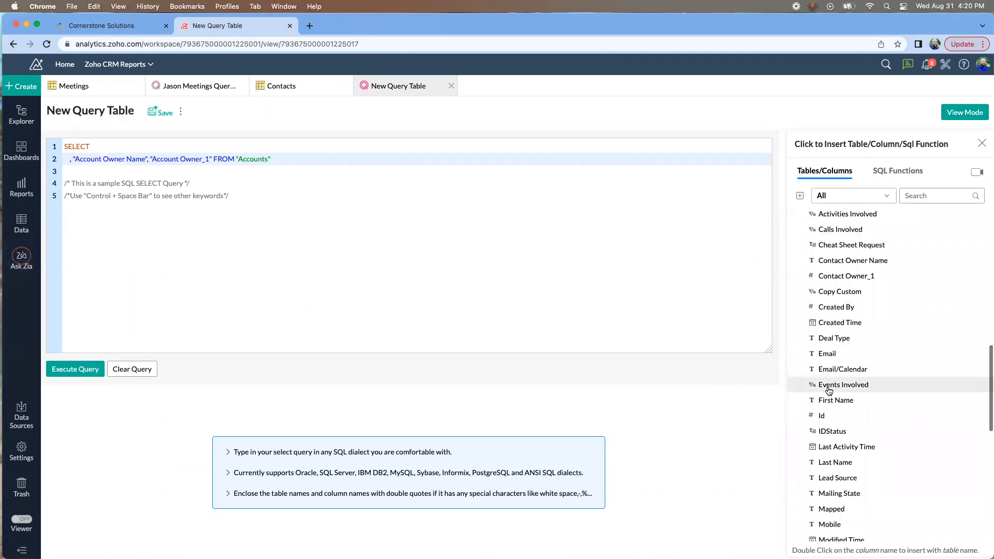
pyautogui.moveTo(841, 400)
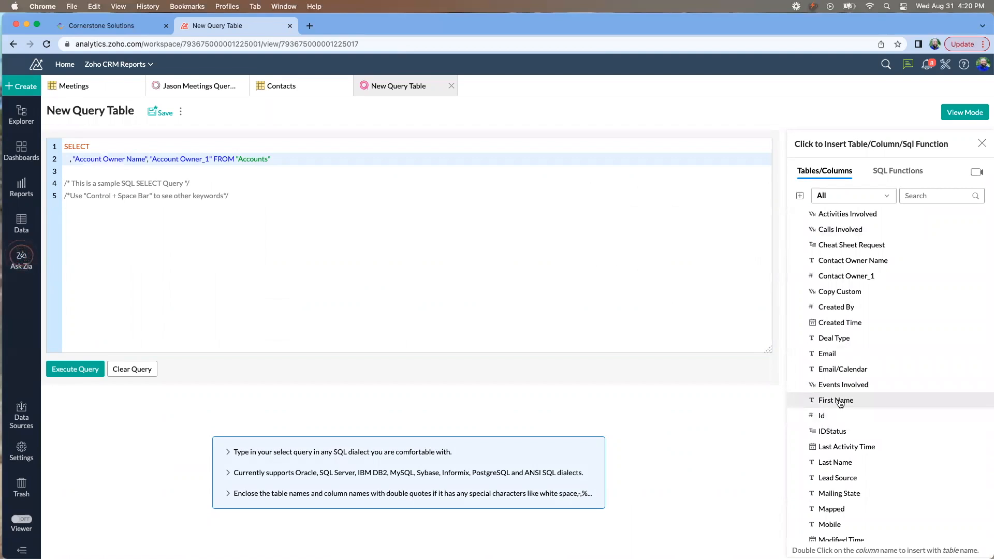
pyautogui.moveTo(834, 462)
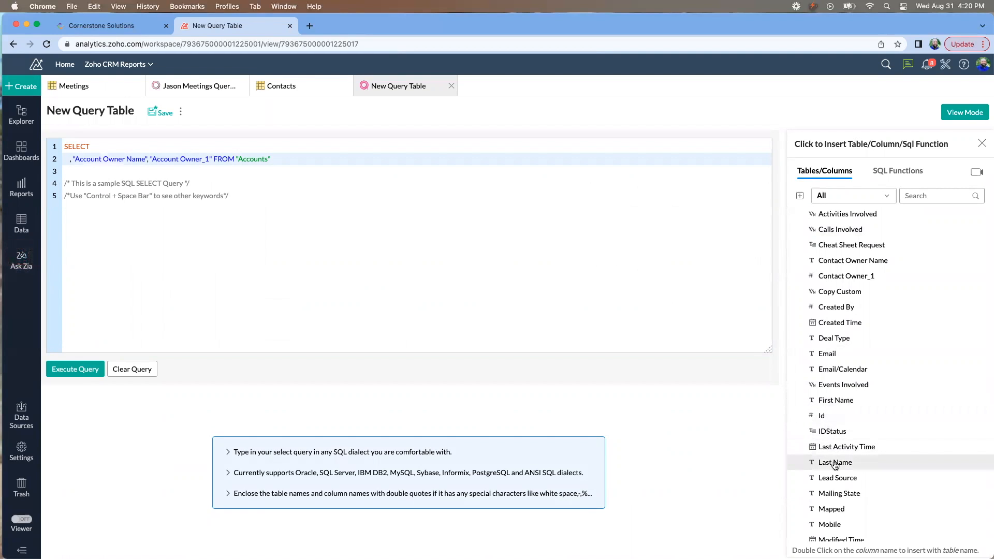
# Step: Select Last Name, First Name and Id FROM Contacts, run it and save the query table
pyautogui.doubleClick(834, 462)
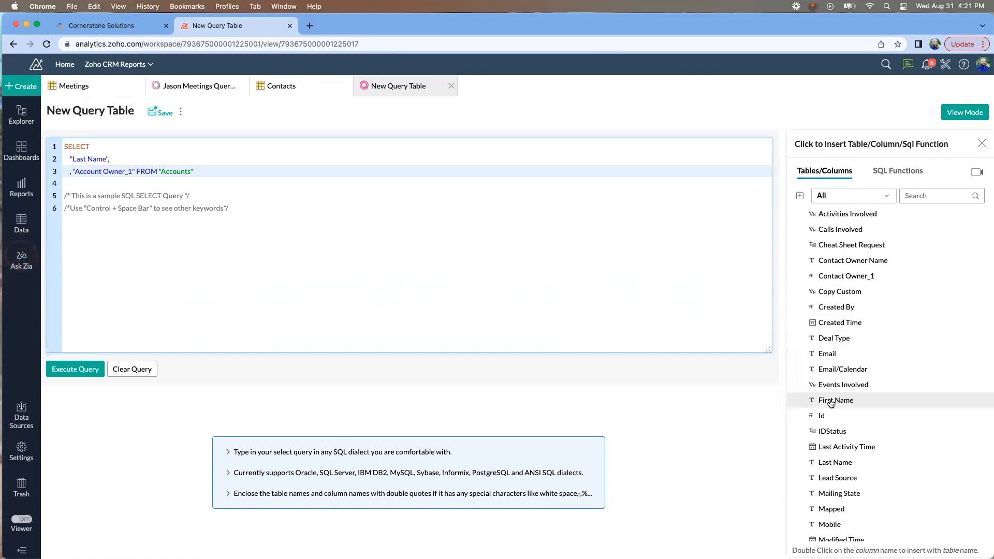
pyautogui.doubleClick(835, 399)
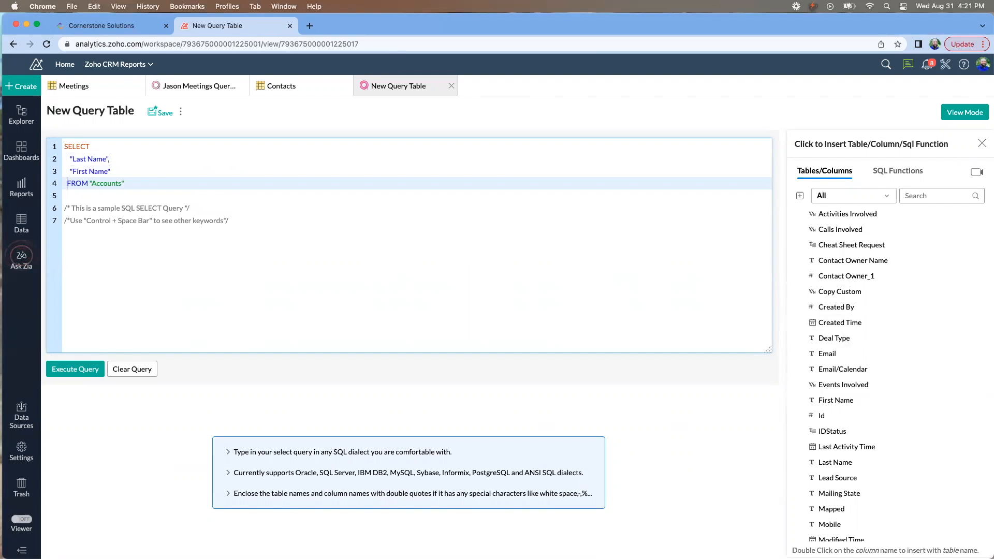
pyautogui.doubleClick(103, 183)
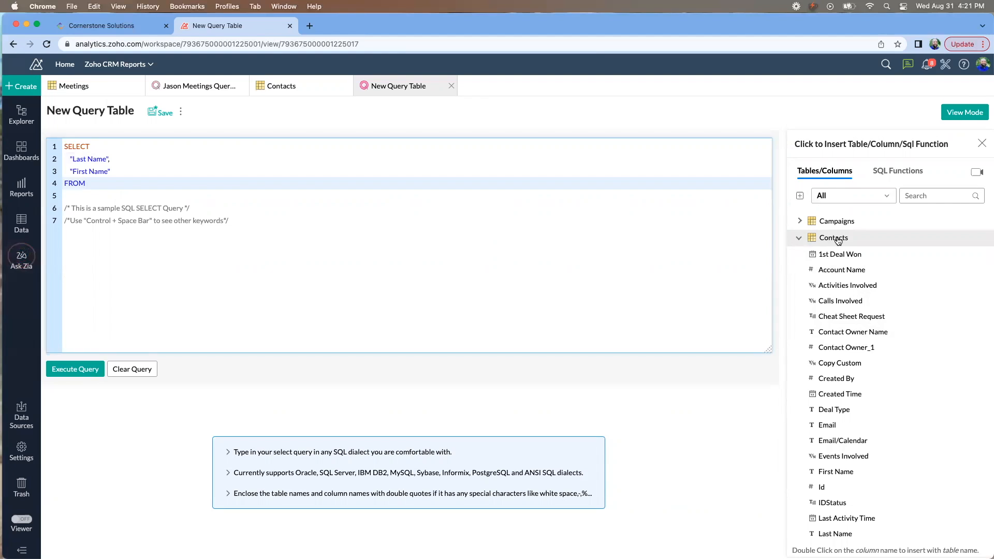
pyautogui.doubleClick(833, 237)
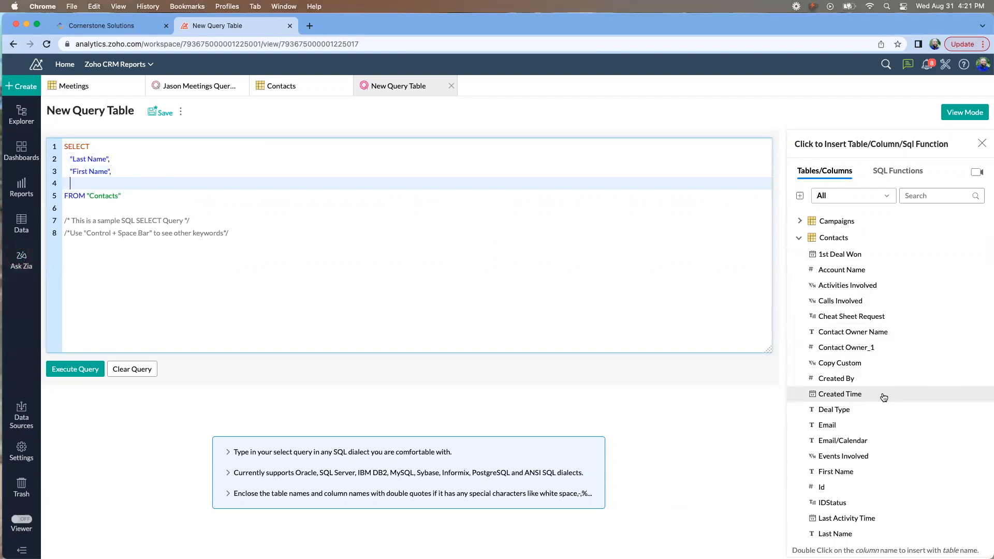
pyautogui.doubleClick(821, 487)
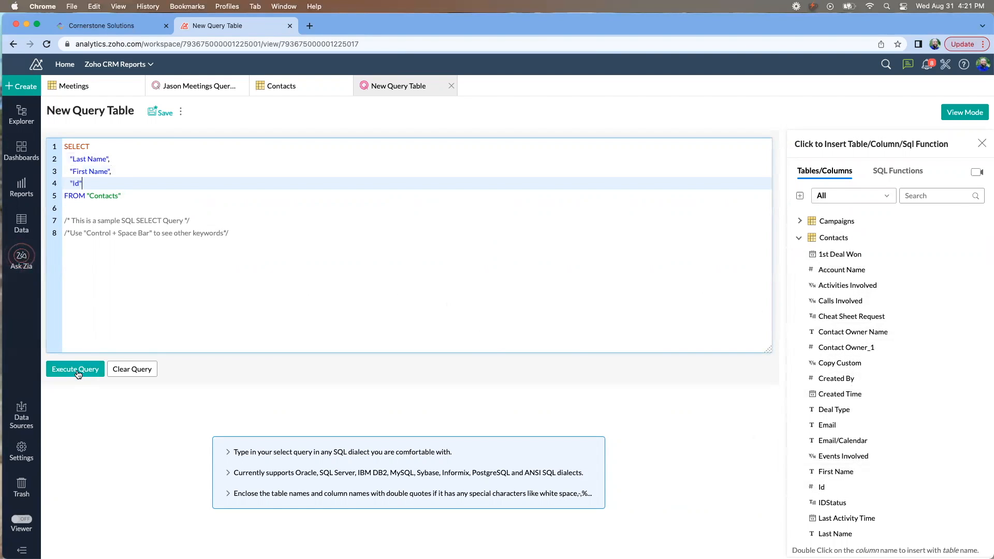
pyautogui.click(74, 368)
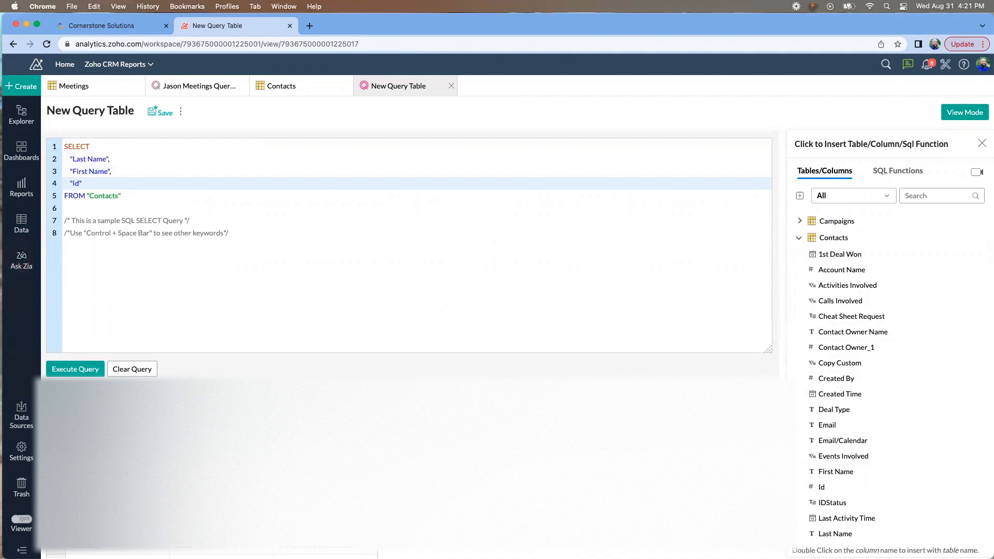
pyautogui.moveTo(220, 277)
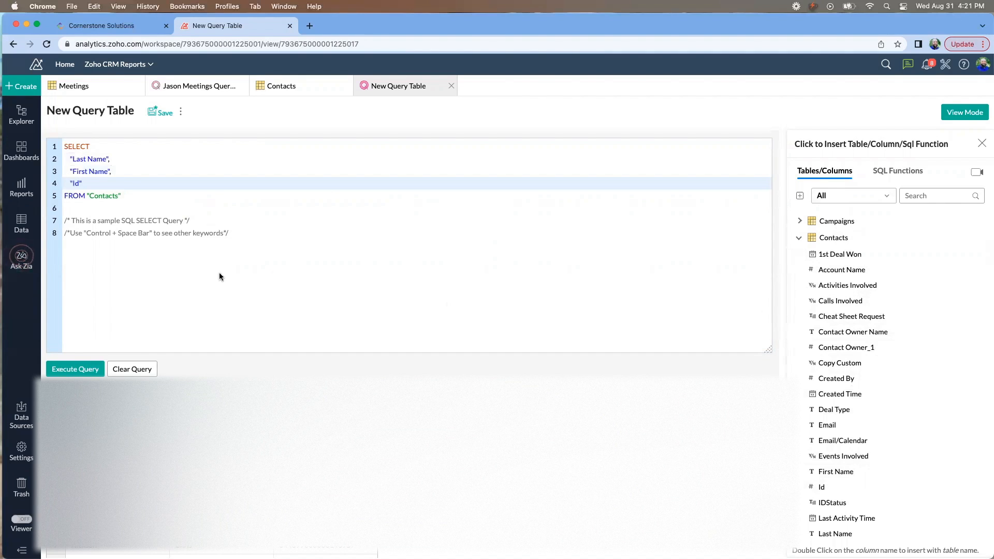
pyautogui.moveTo(106, 132)
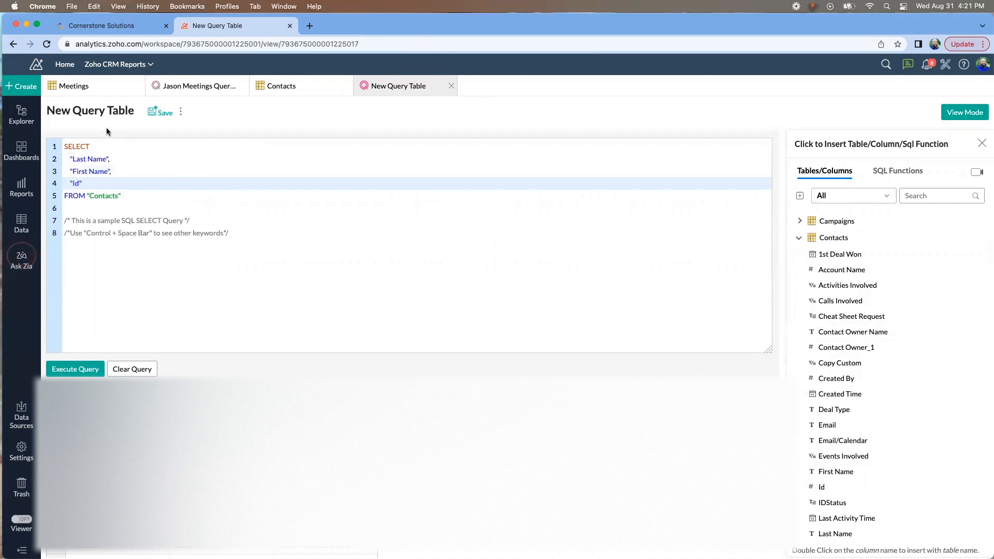
pyautogui.click(90, 110)
pyautogui.write('Contact Nam')
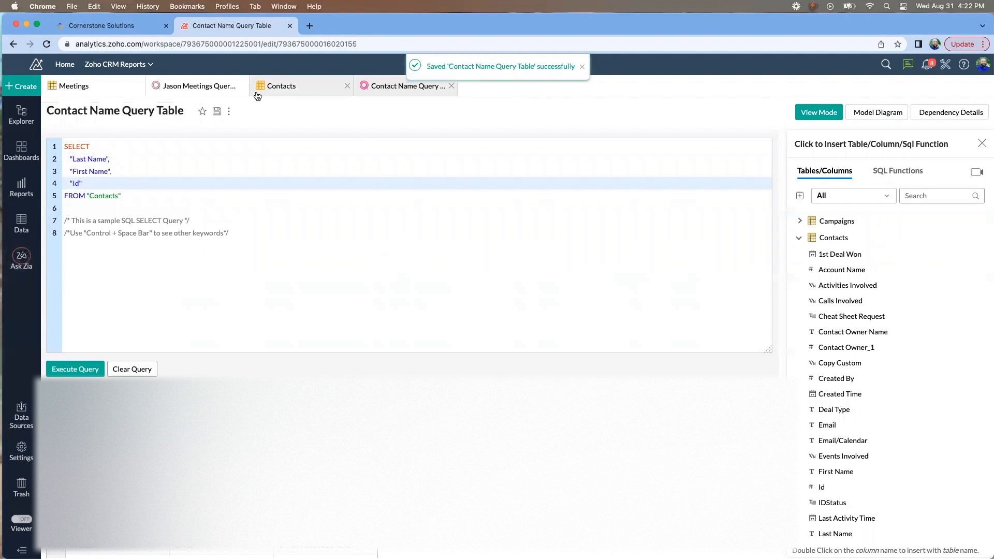
# Step: Switch back to the Jason Meetings Query Table tab
pyautogui.click(197, 86)
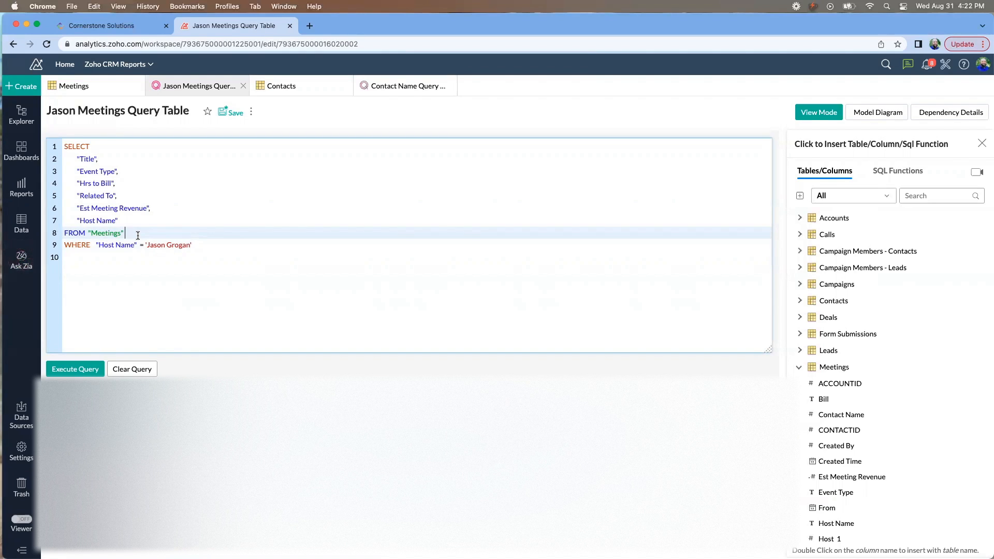
pyautogui.press('Return')
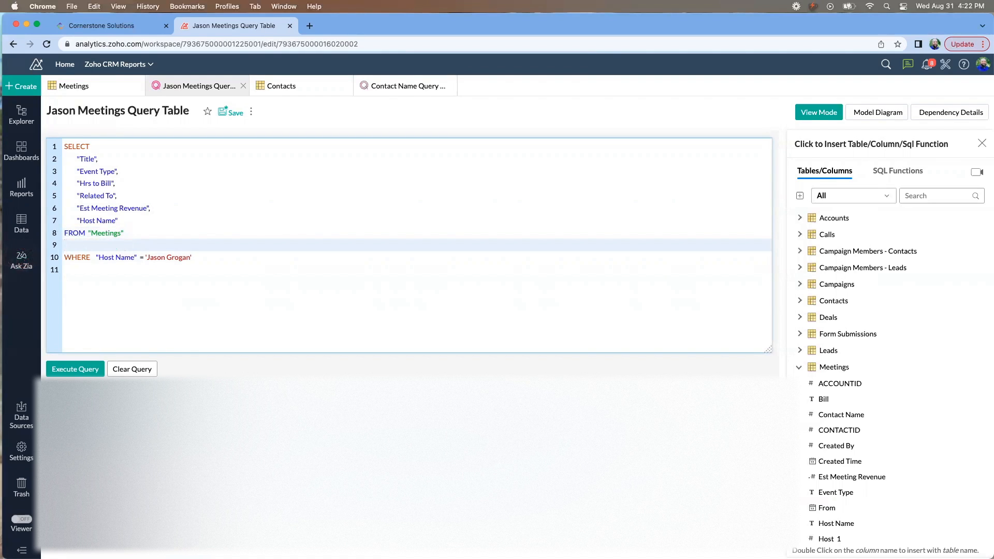
pyautogui.write('LEFT')
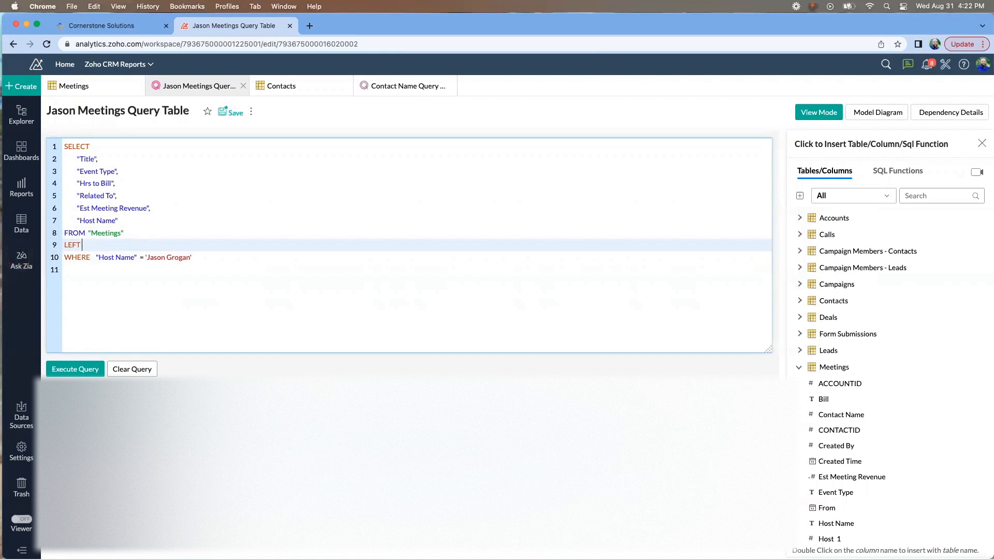
pyautogui.write('JOIN')
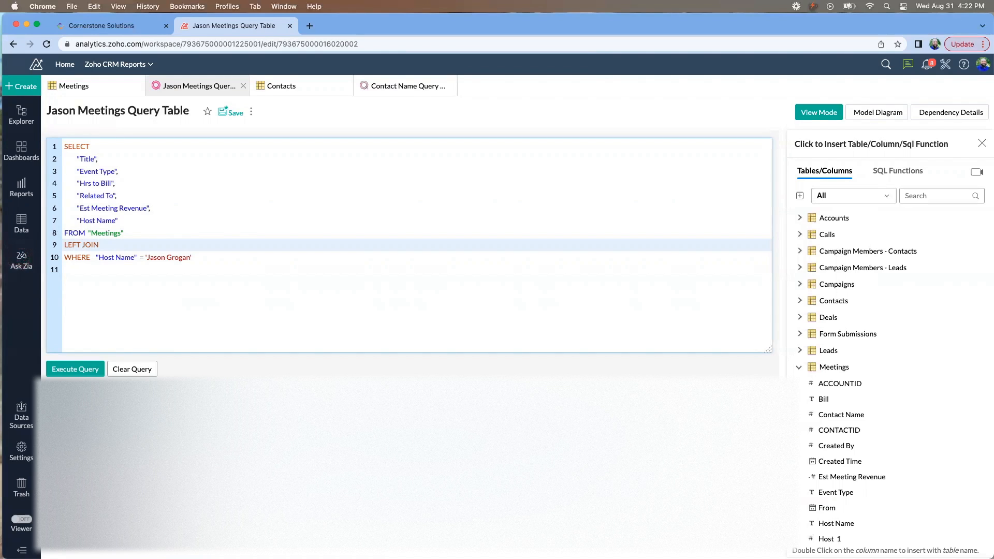
pyautogui.click(100, 245)
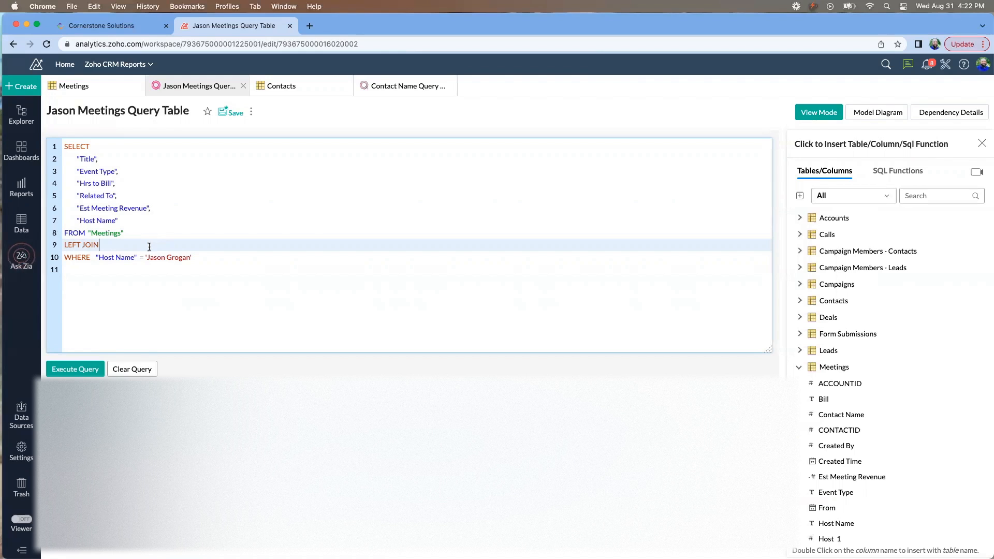
pyautogui.moveTo(828, 351)
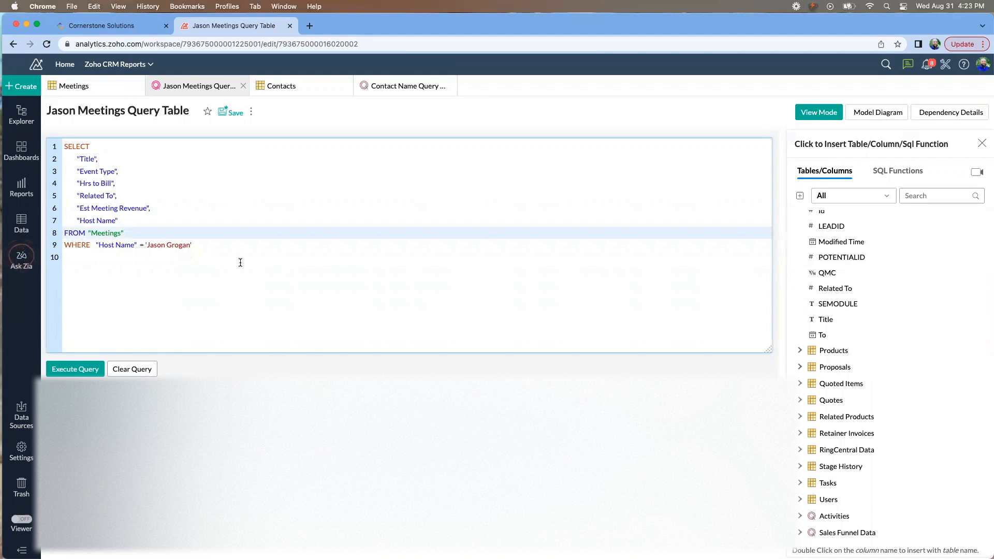
# Step: Save the Jason Meetings query table and reload so Contact Name Query Table appears as a source
pyautogui.click(232, 112)
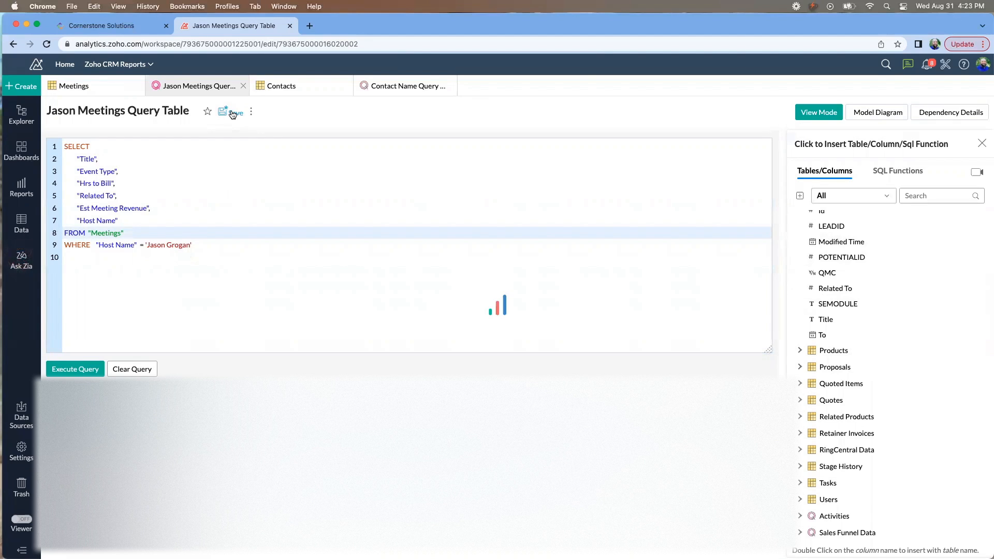
pyautogui.click(226, 111)
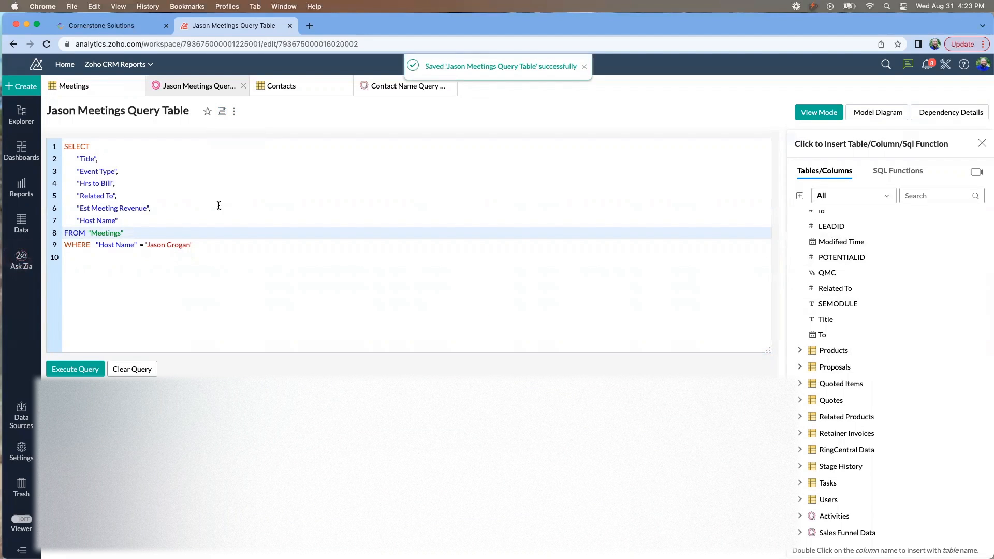
pyautogui.click(46, 44)
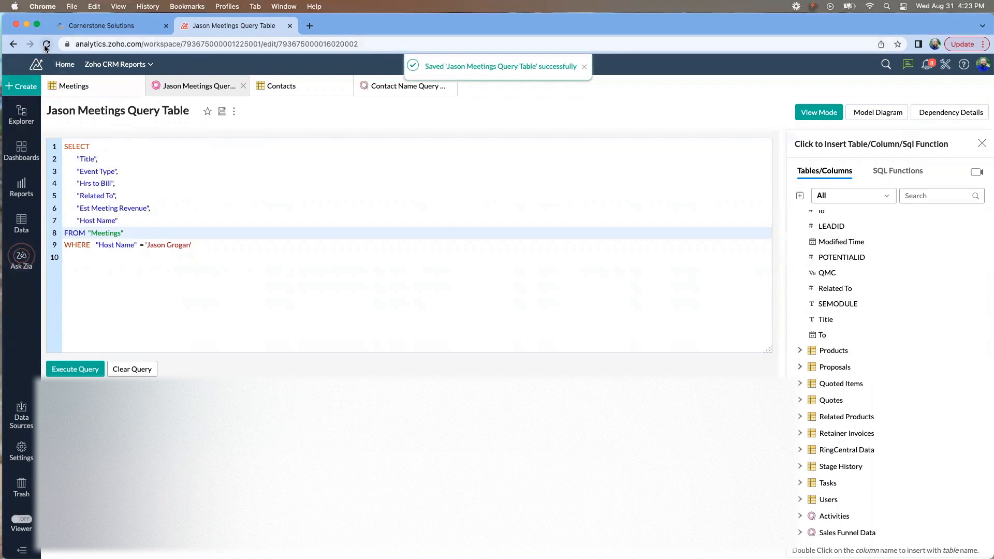
pyautogui.click(46, 43)
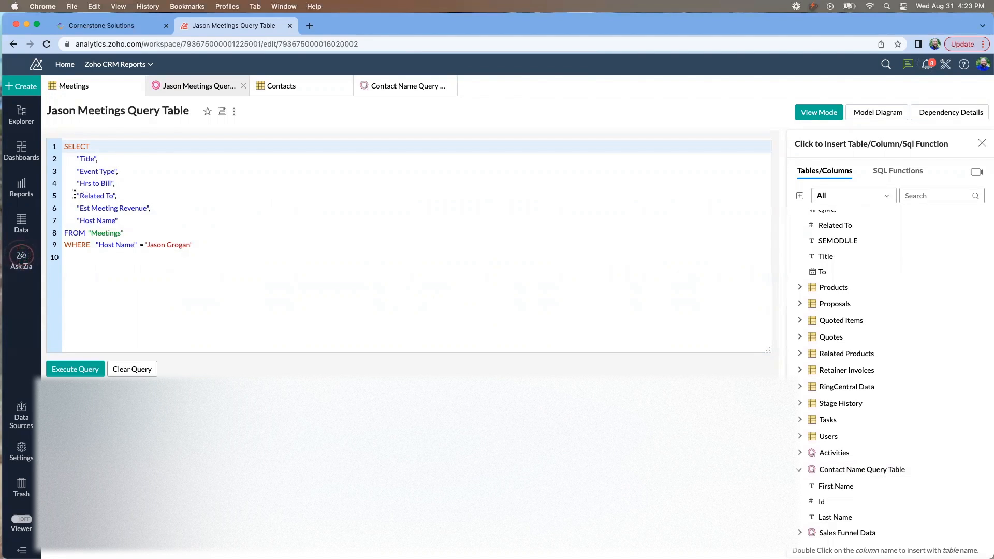
# Step: Add Last Name and First Name columns, then a LEFT JOIN "Contact Name Query Table" line after FROM "Meetings"
pyautogui.doubleClick(835, 516)
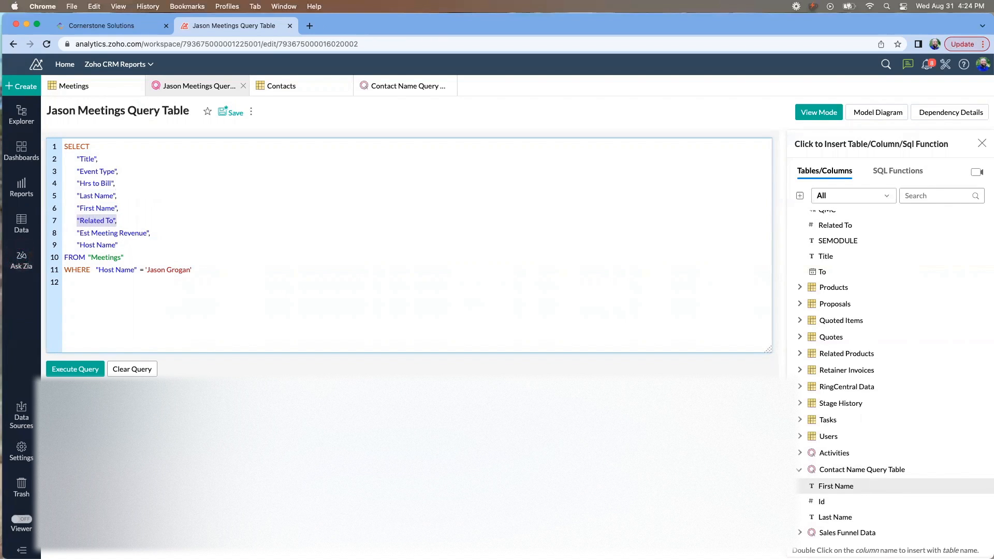
pyautogui.press('Backspace')
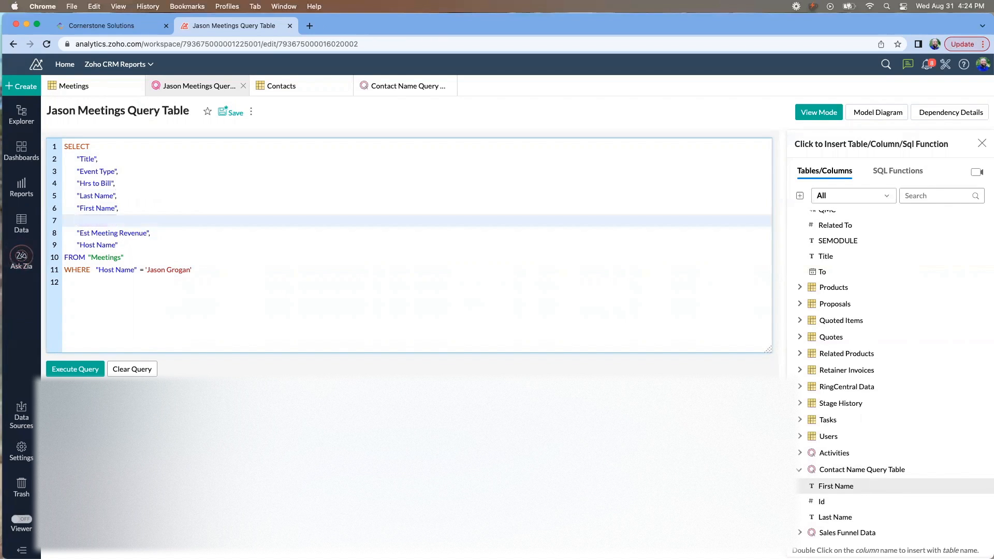
pyautogui.click(66, 219)
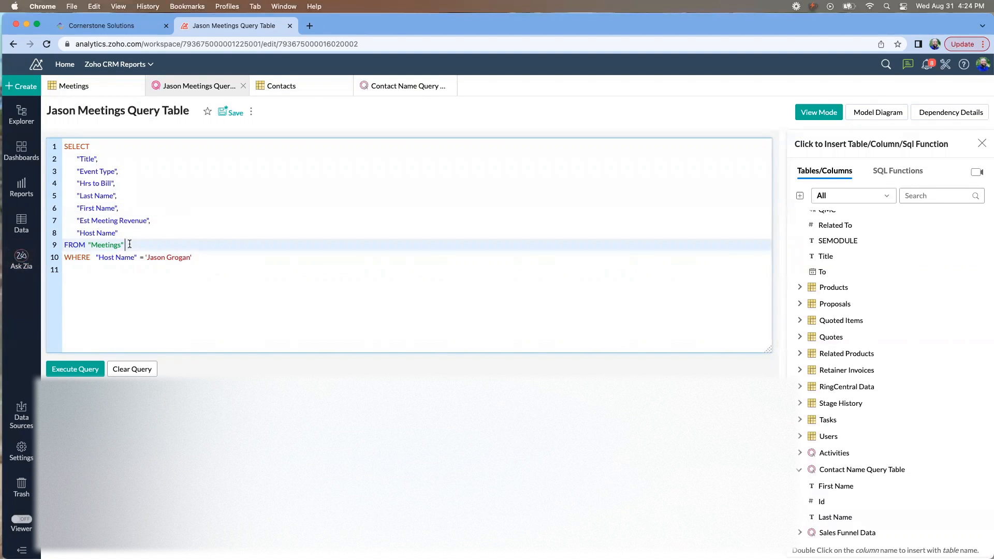
pyautogui.write('LEFT JO')
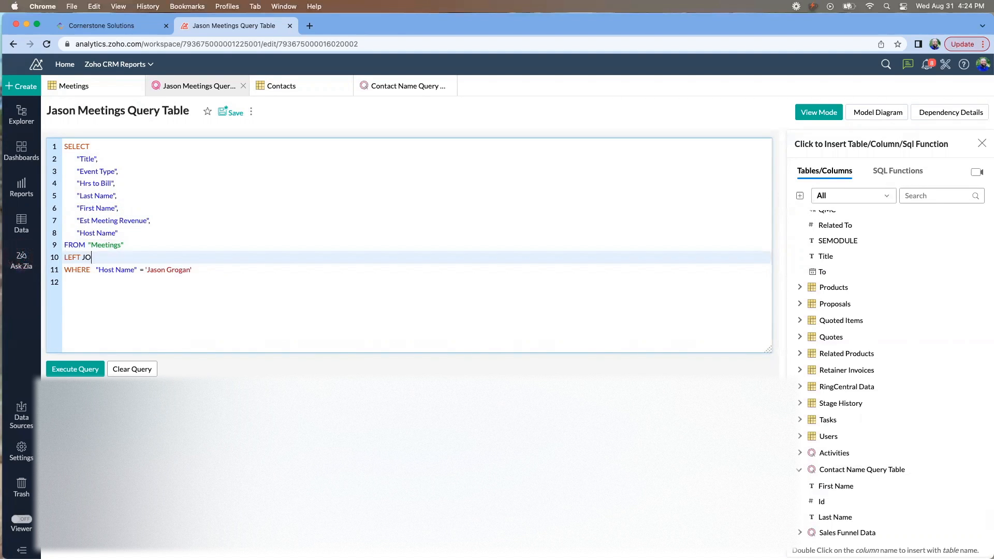
pyautogui.write('IN "Contact Name Query Table')
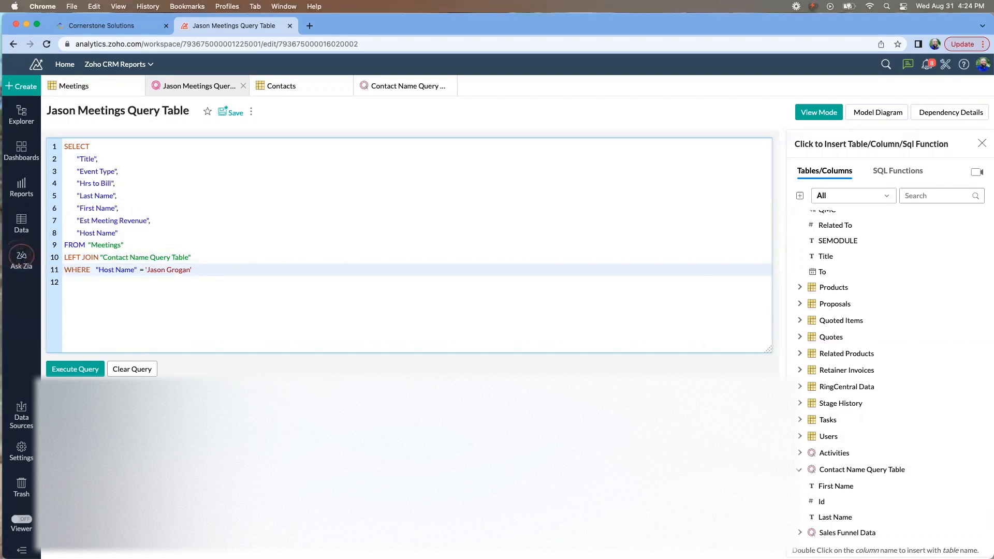
pyautogui.write('AND "Contact Name Query Table".')
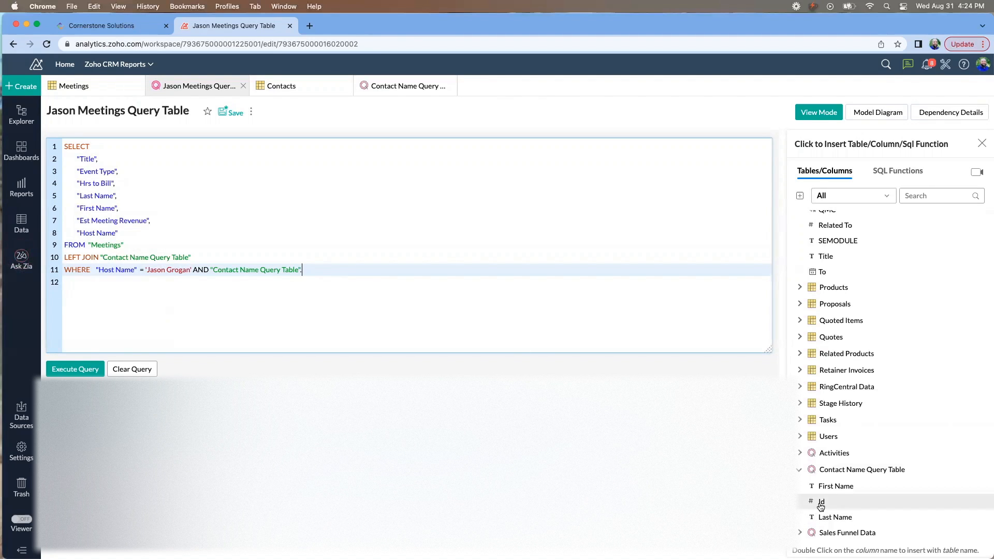
# Step: Make the condition "Contact Name Query Table"."Id" = "Related To", removing the Host Name filter and AND
pyautogui.doubleClick(821, 501)
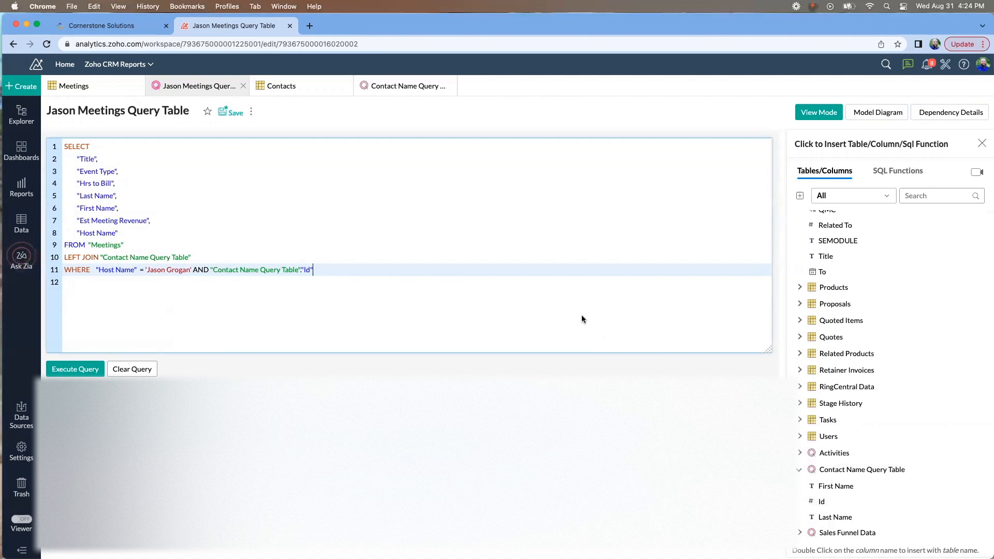
pyautogui.write('=')
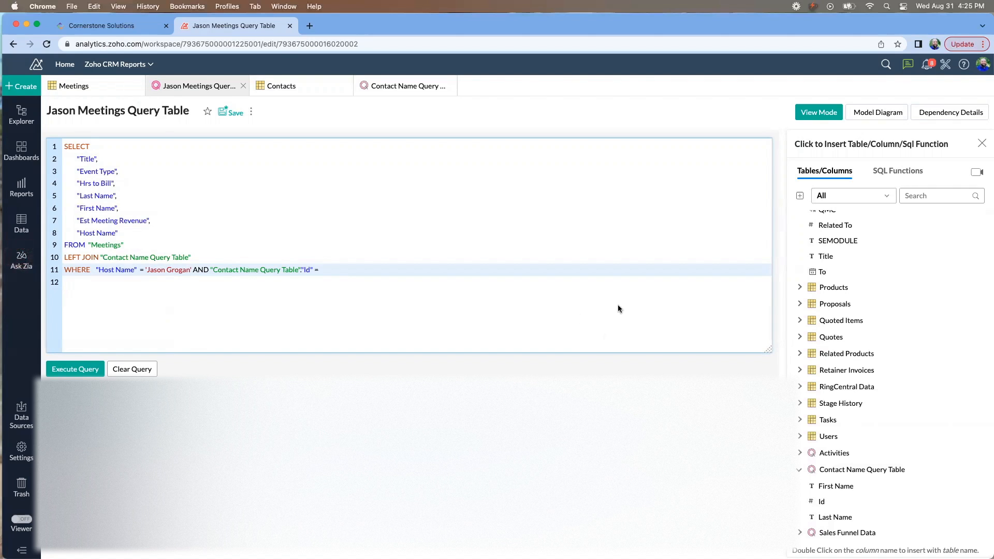
pyautogui.moveTo(715, 330)
pyautogui.write(' "Related To"')
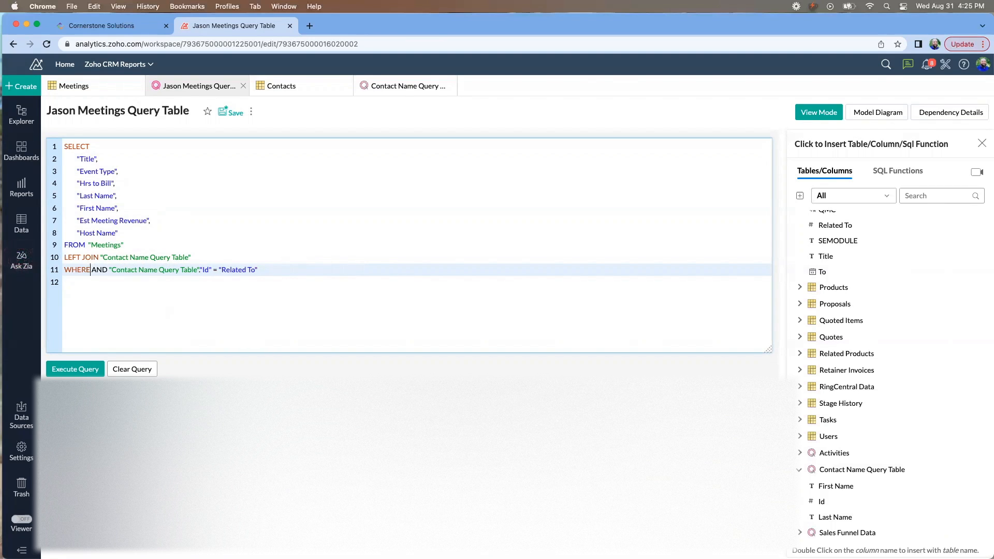
pyautogui.press('Backspace')
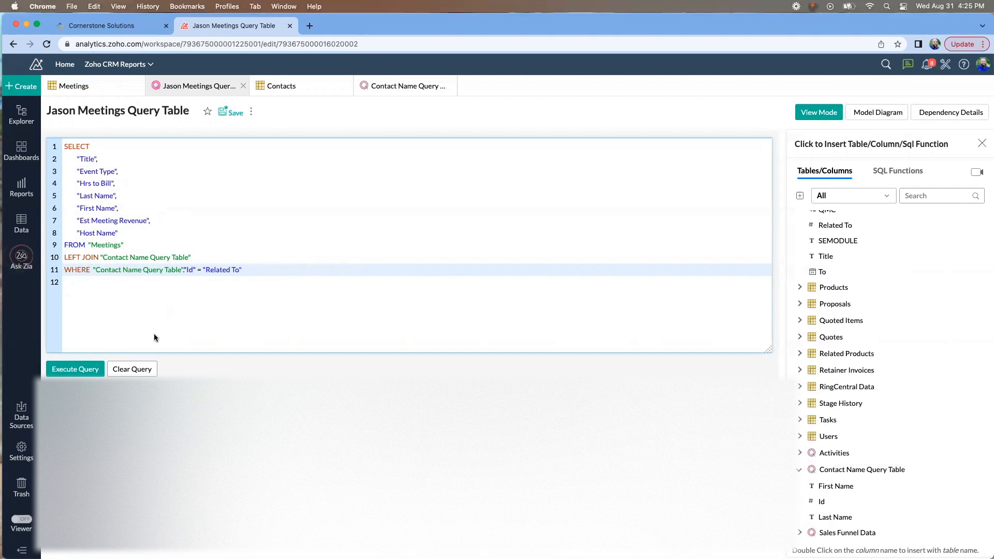
pyautogui.click(75, 369)
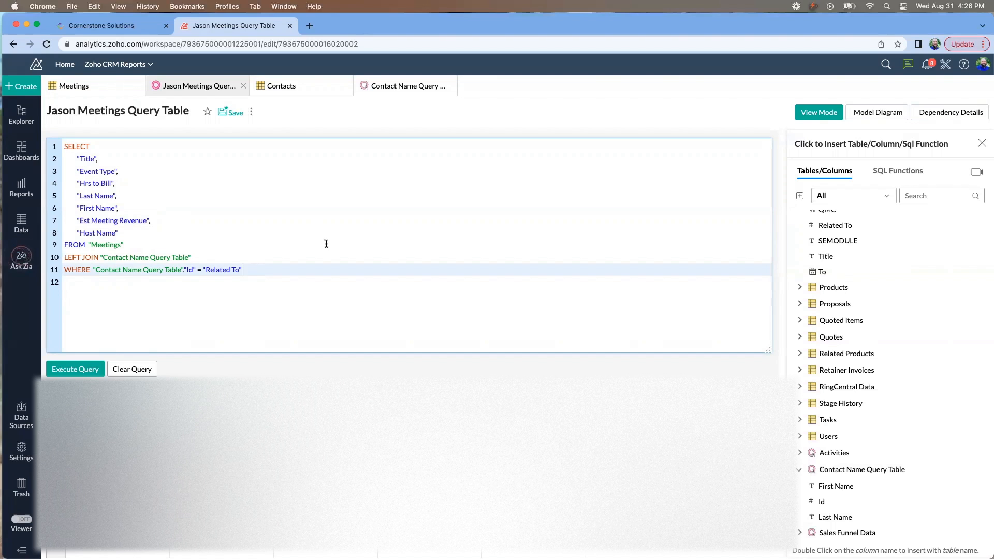
pyautogui.moveTo(329, 209)
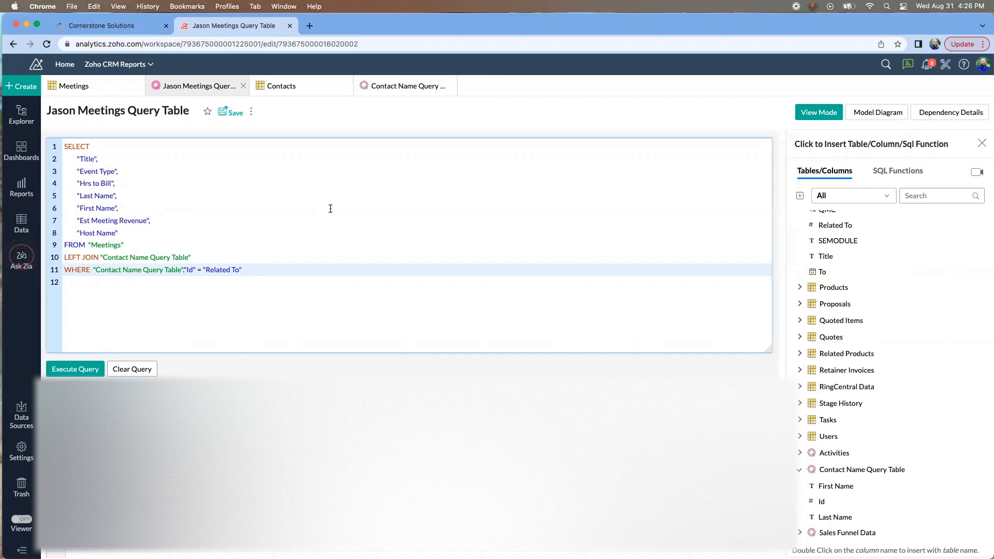
pyautogui.moveTo(351, 331)
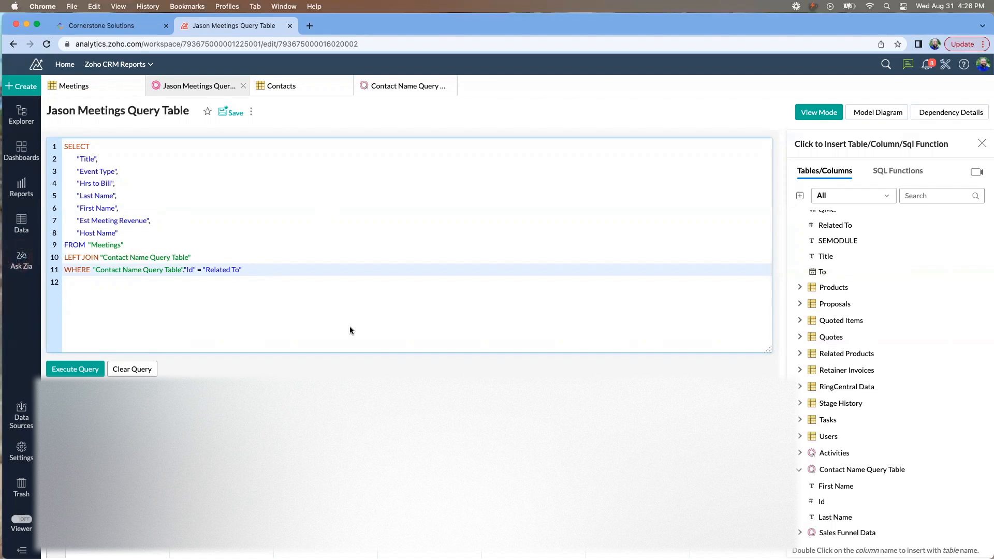
pyautogui.moveTo(546, 349)
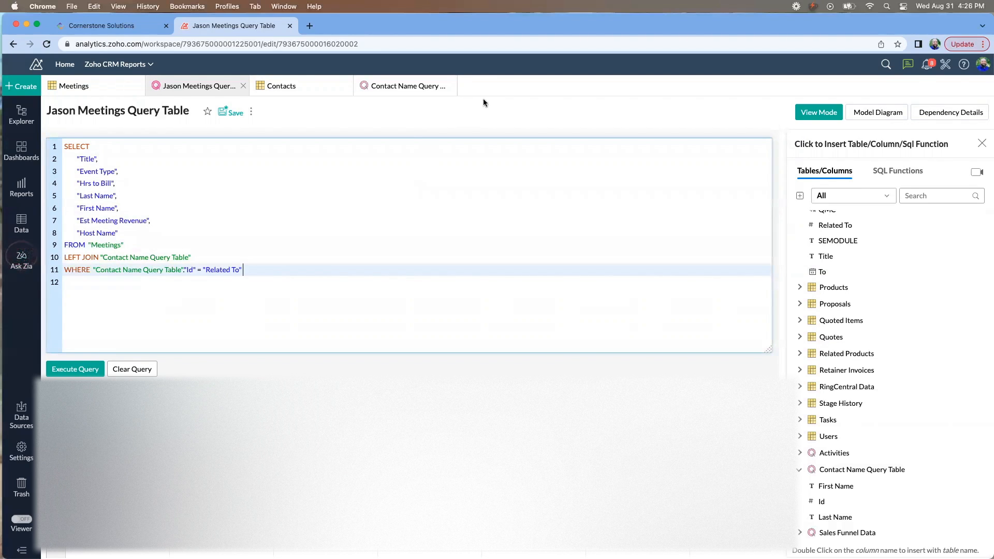
pyautogui.moveTo(535, 85)
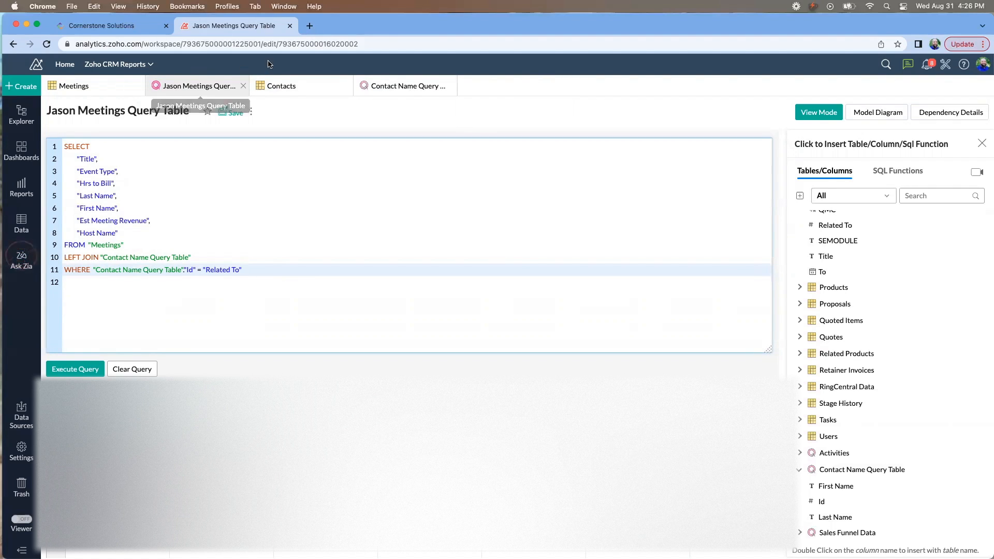
pyautogui.moveTo(406, 86)
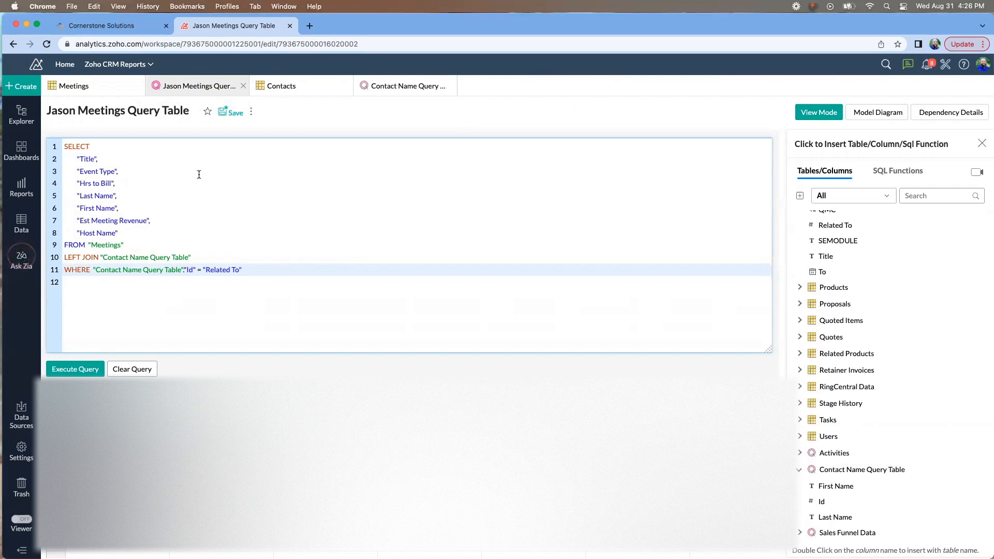
pyautogui.click(241, 269)
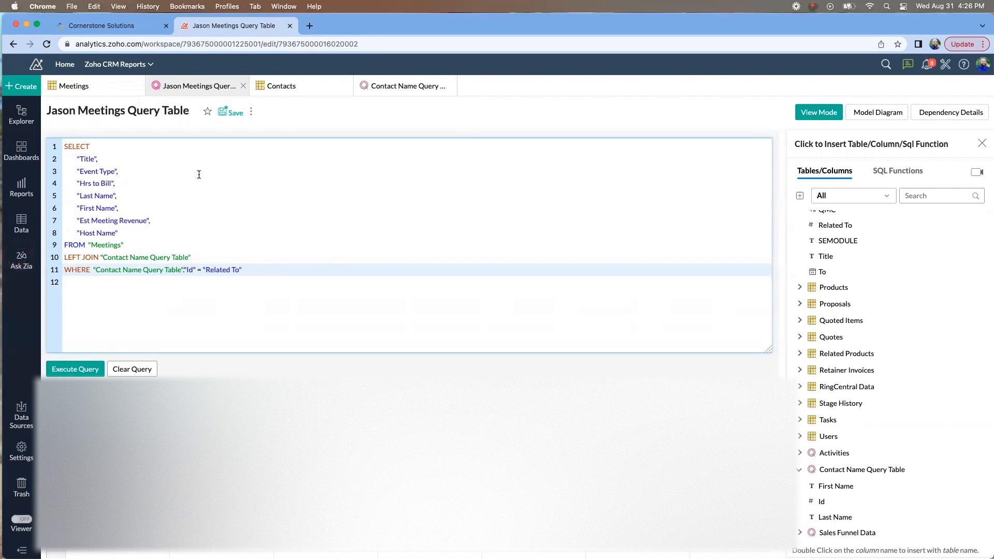
pyautogui.moveTo(140, 152)
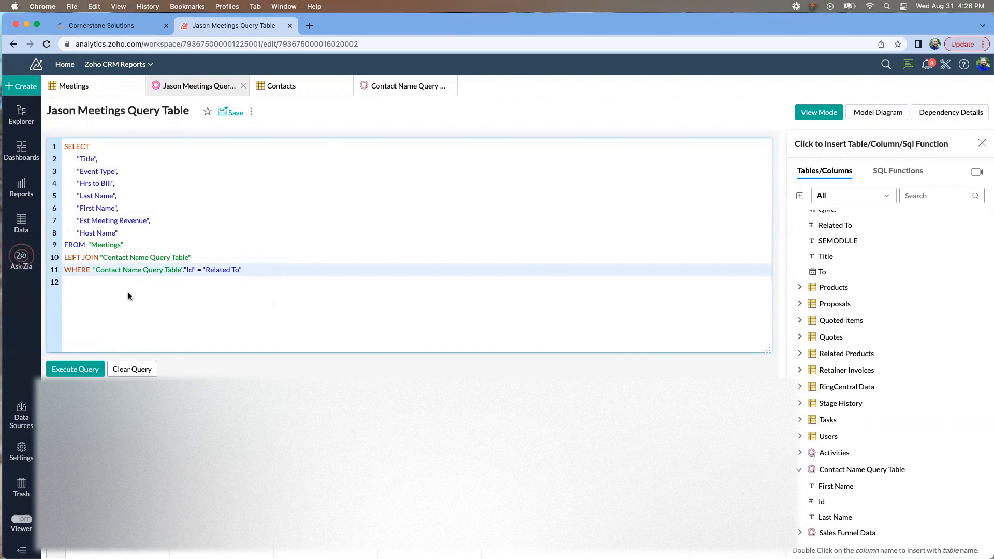
pyautogui.moveTo(182, 323)
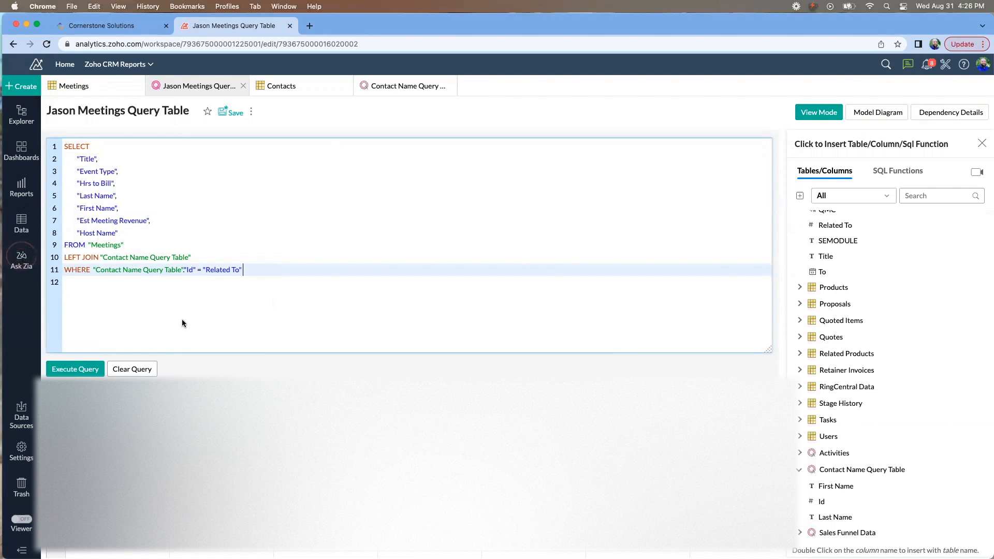
pyautogui.moveTo(150, 196)
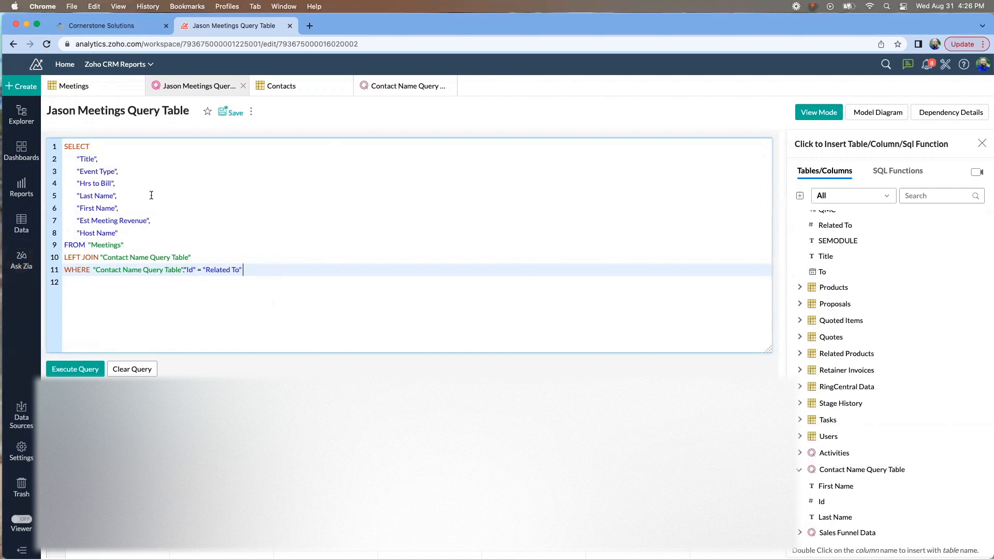
pyautogui.moveTo(157, 294)
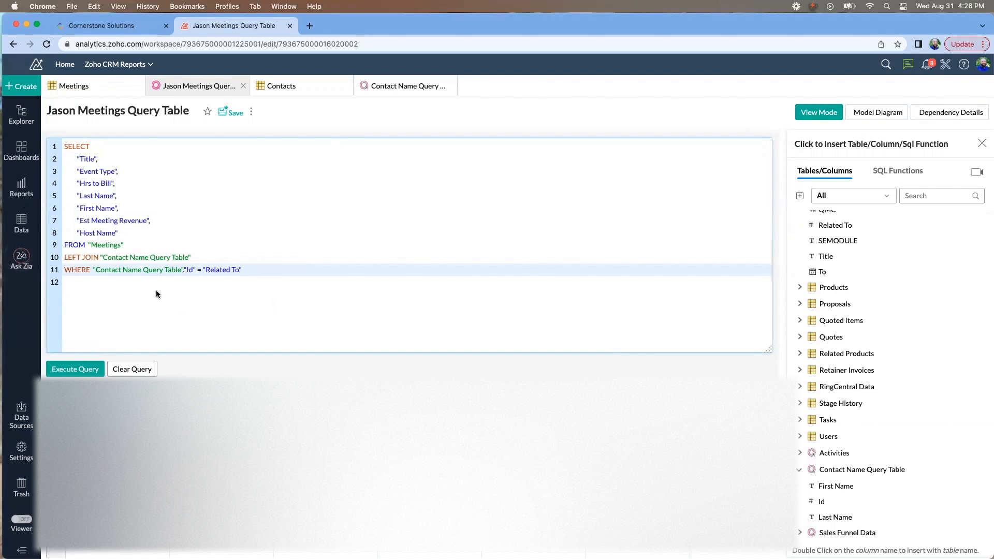
pyautogui.moveTo(222, 309)
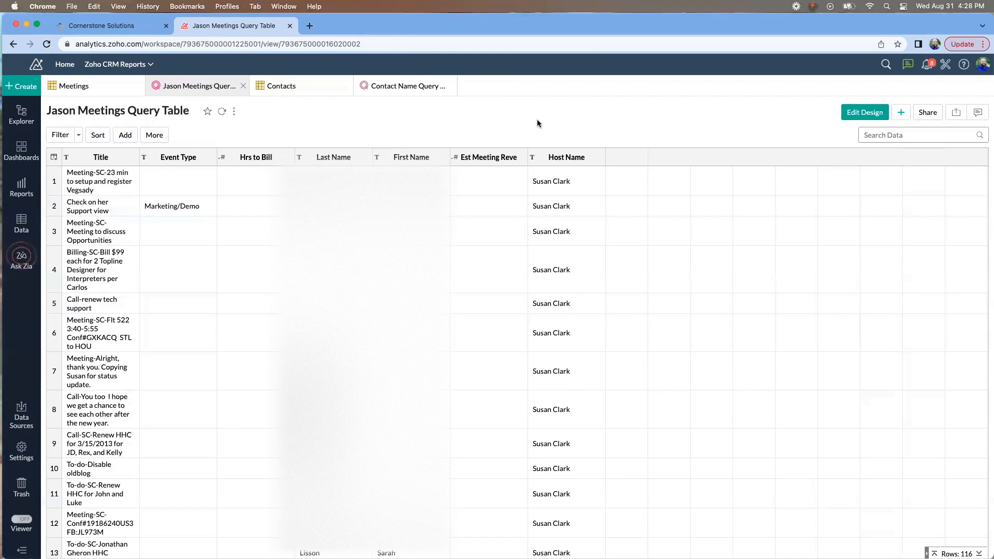
pyautogui.moveTo(695, 132)
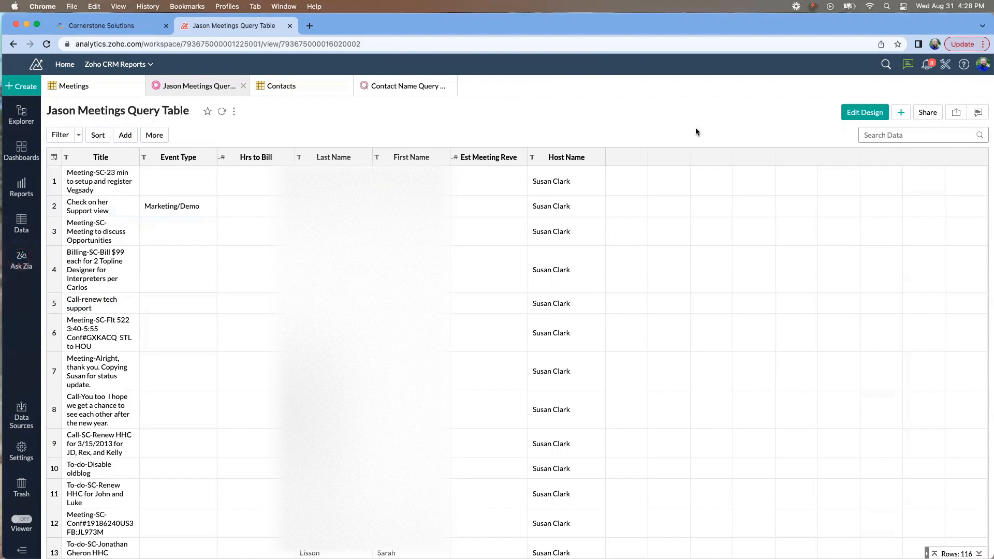